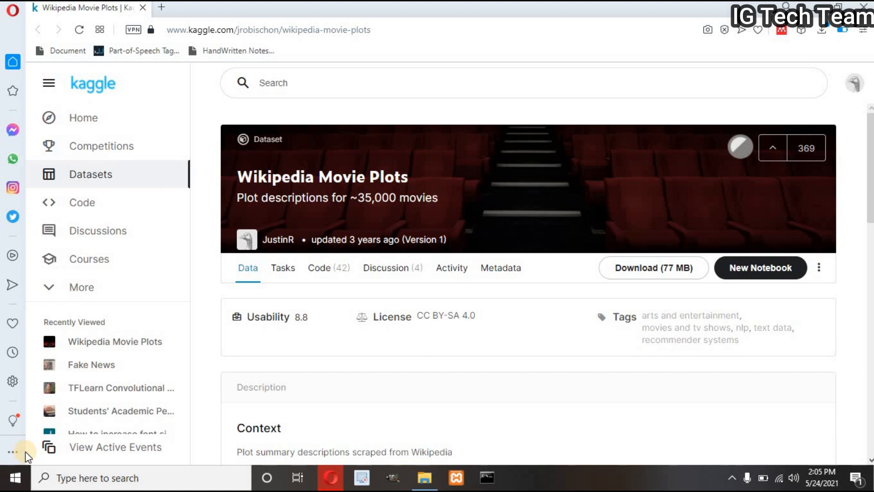
mouse_move(191, 400)
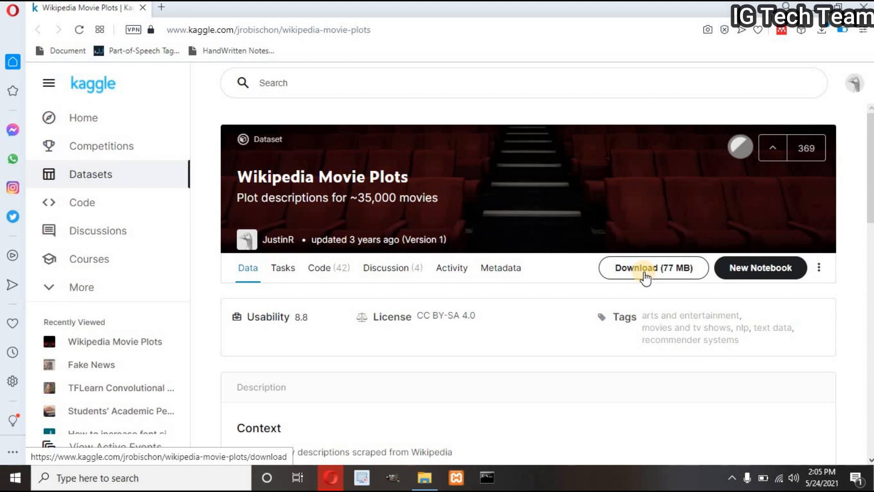
mouse_move(142, 77)
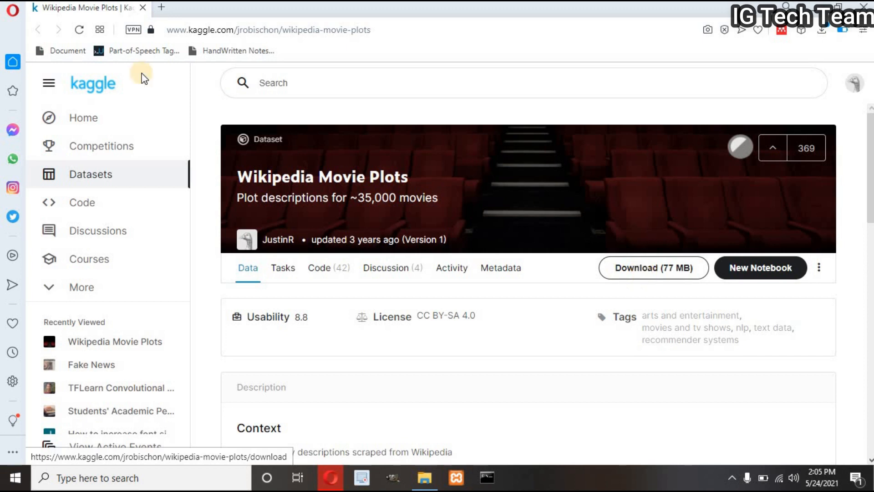
mouse_move(150, 54)
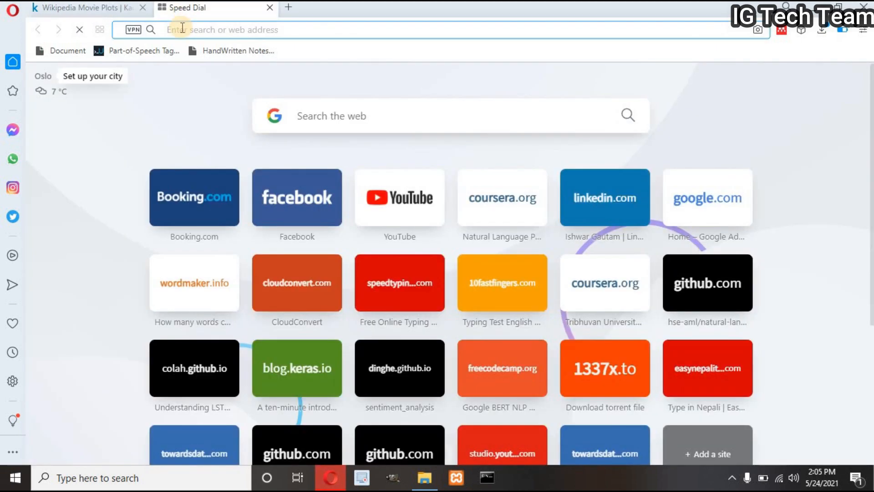
Search 'colab' from a new tab and open Movie_Recommendation_System.ipynb.
text(colab)
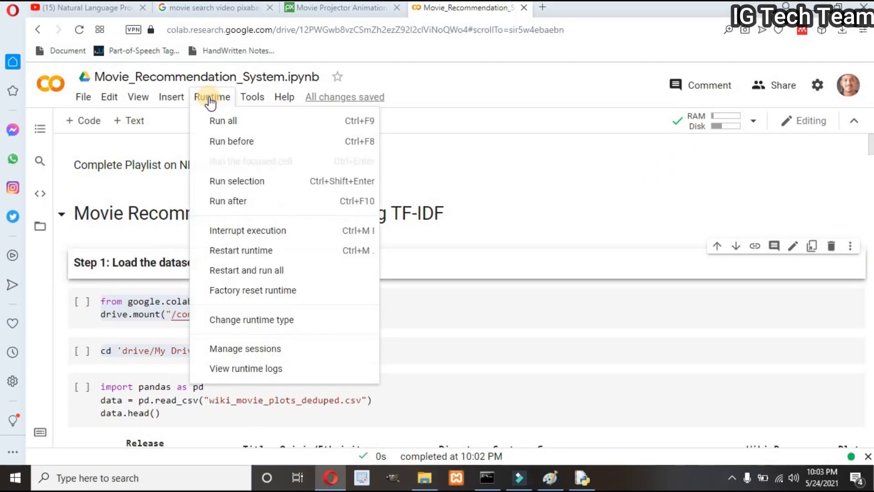
mouse_move(305, 274)
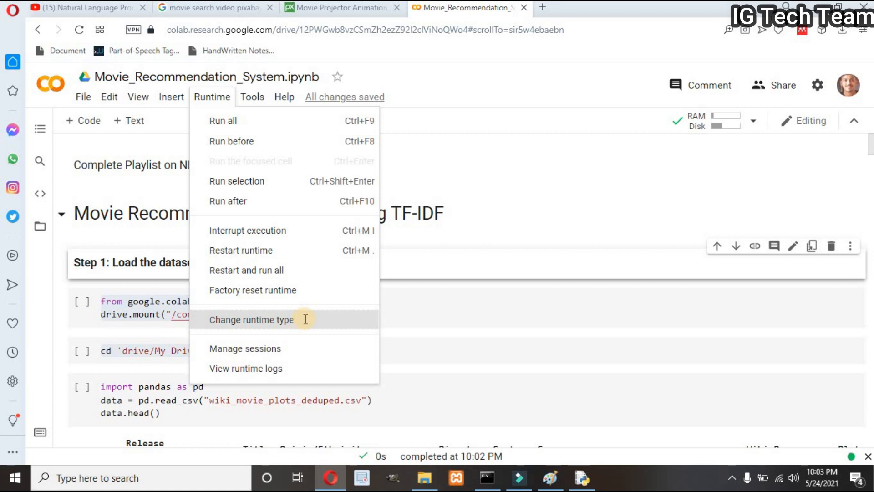
Set the notebook's hardware accelerator to TPU in Notebook settings.
click(252, 319)
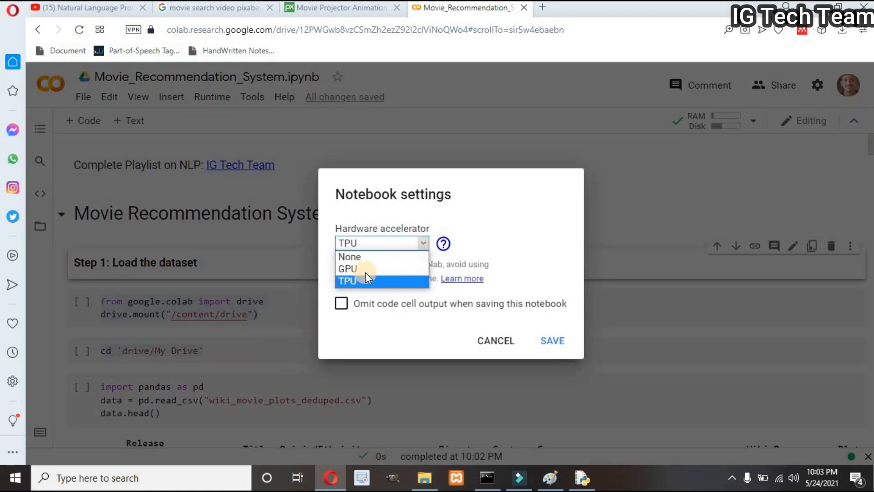
click(347, 280)
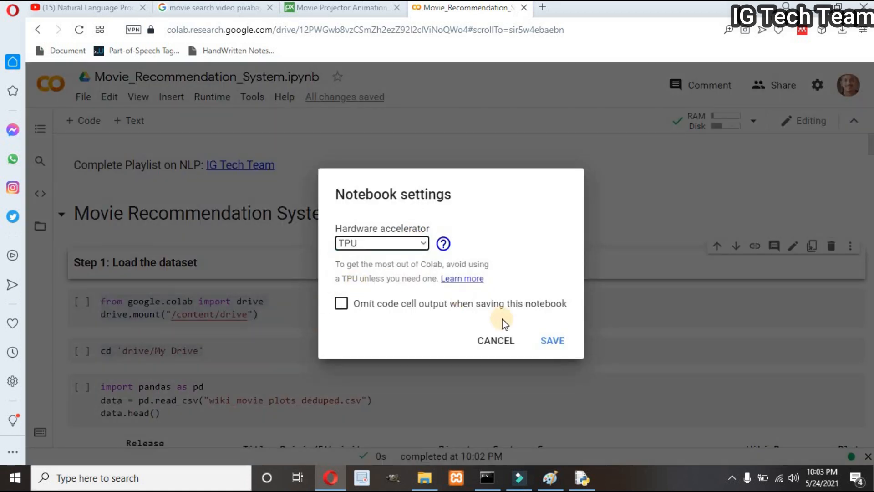
click(551, 341)
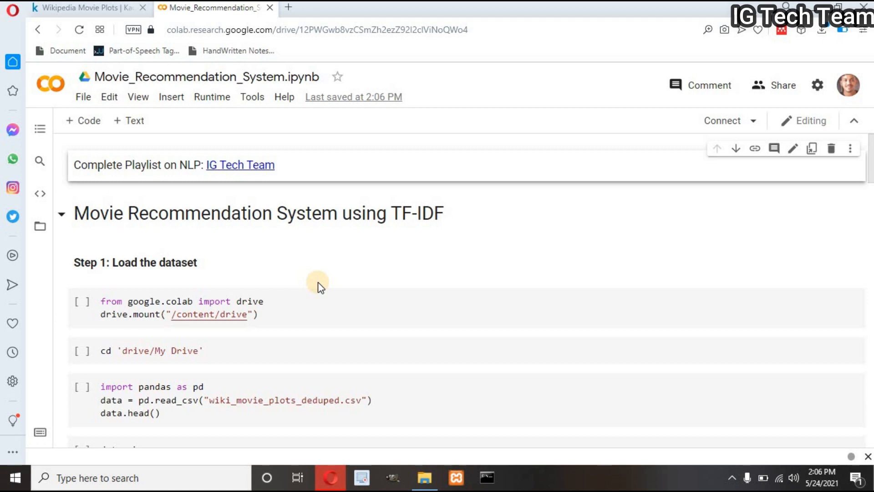
mouse_move(318, 270)
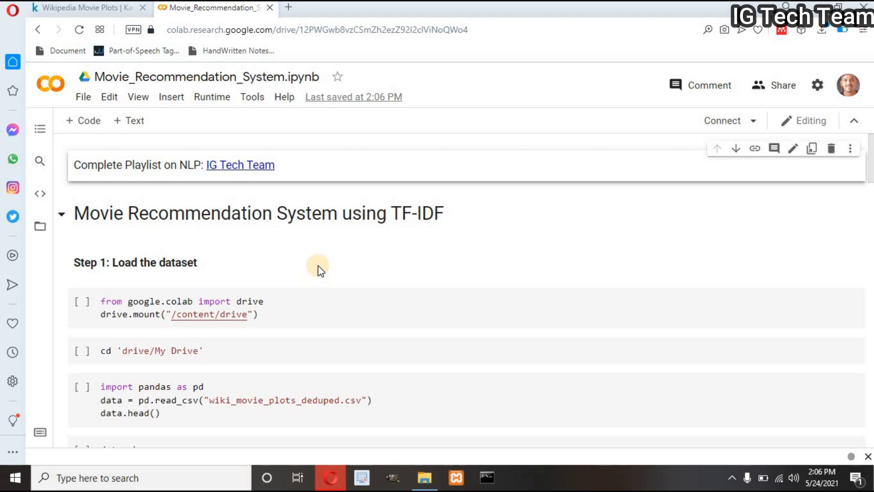
mouse_move(478, 110)
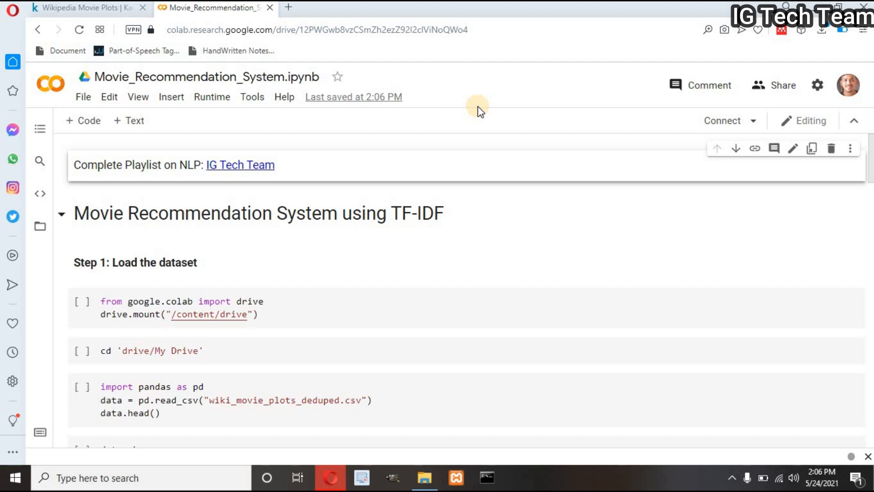
mouse_move(298, 53)
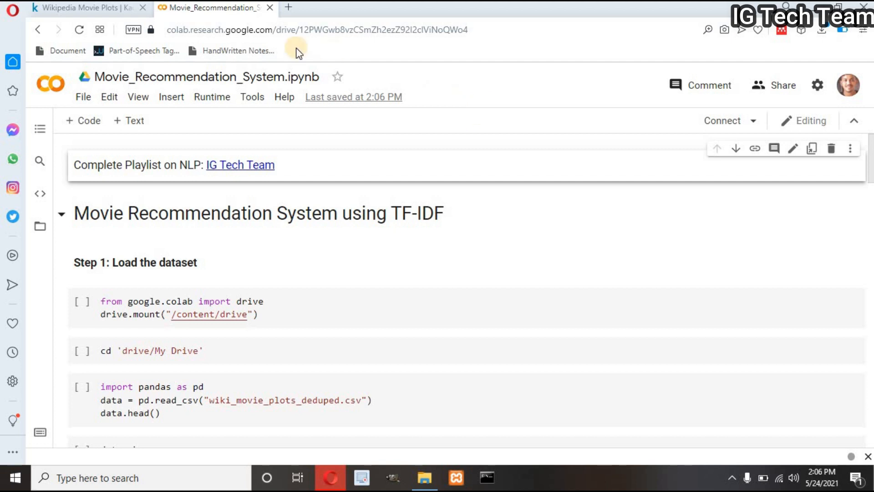
mouse_move(288, 8)
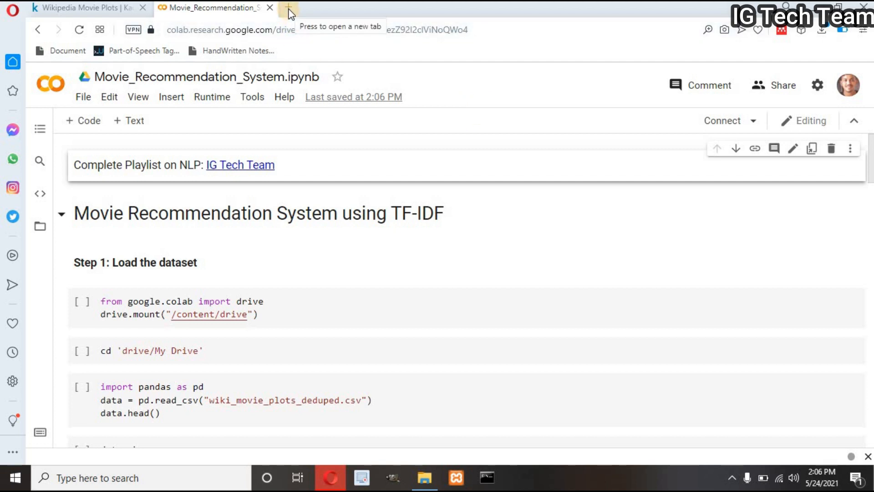
Open My Drive in a new tab and find the wiki_movie_plots_deduped file.
click(288, 8)
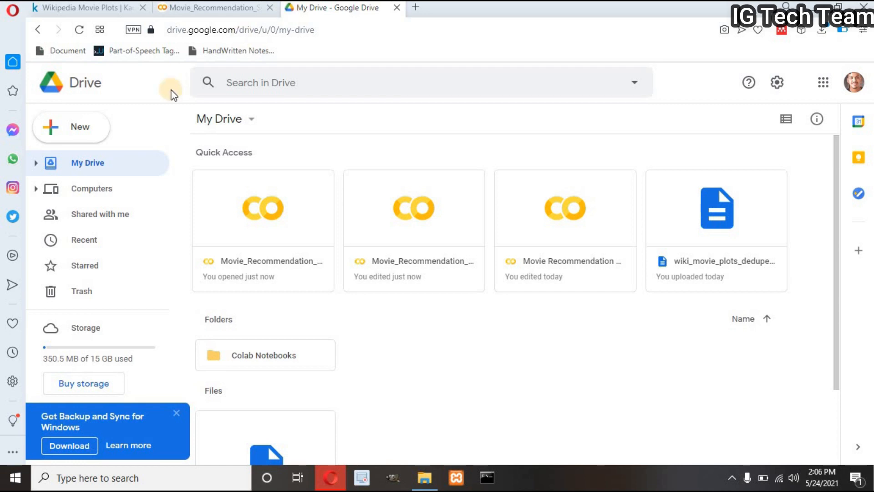
click(71, 127)
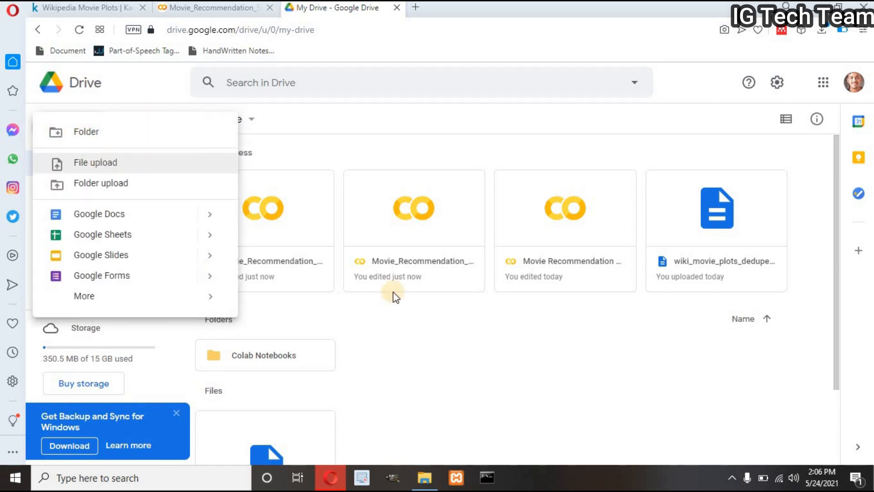
click(483, 398)
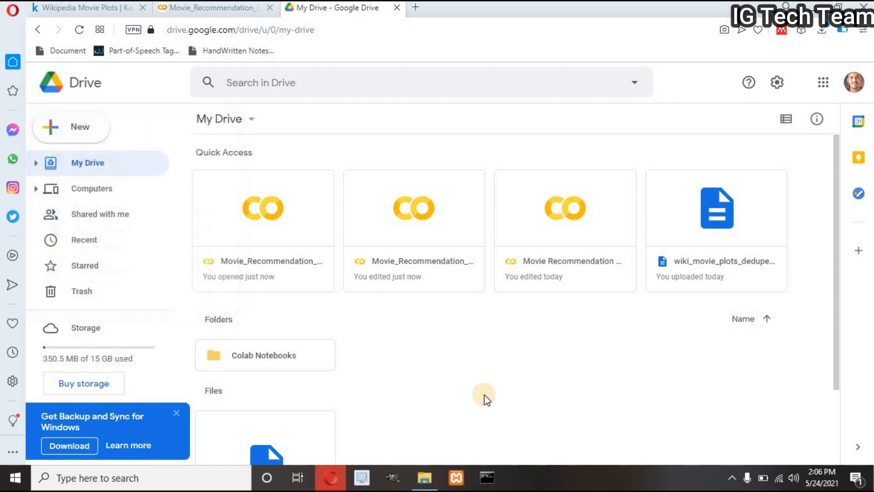
scroll(down, 3)
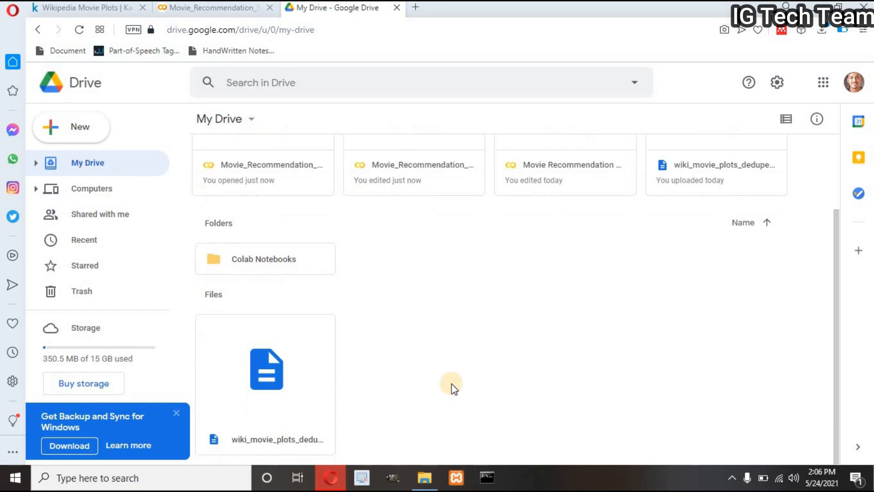
mouse_move(320, 397)
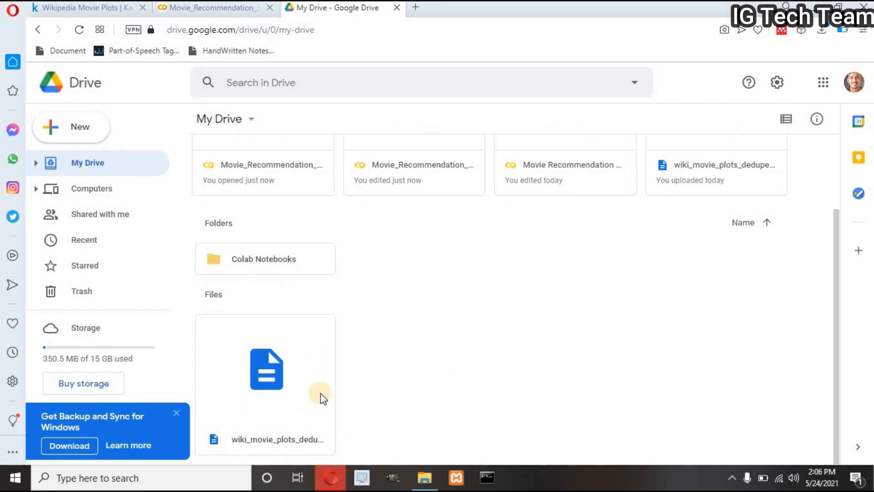
mouse_move(316, 397)
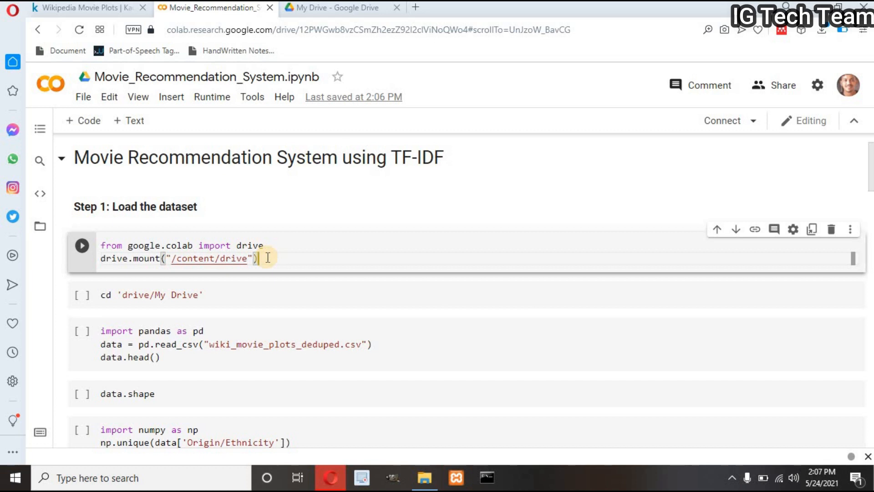
Run drive.mount, allow Google Drive access, and copy the authorization code.
click(81, 245)
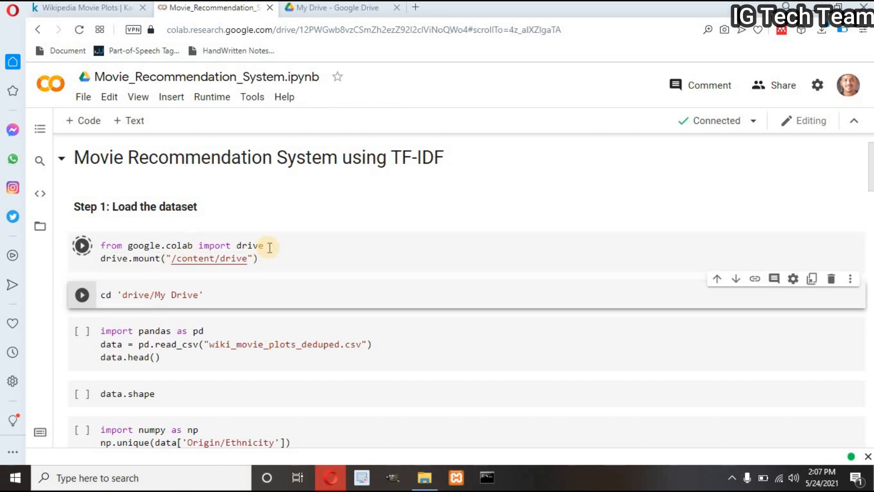
click(81, 245)
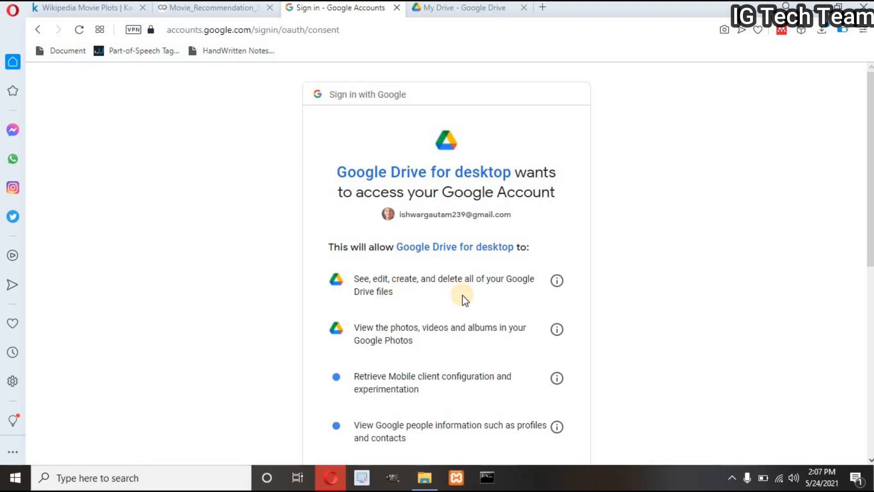
click(536, 426)
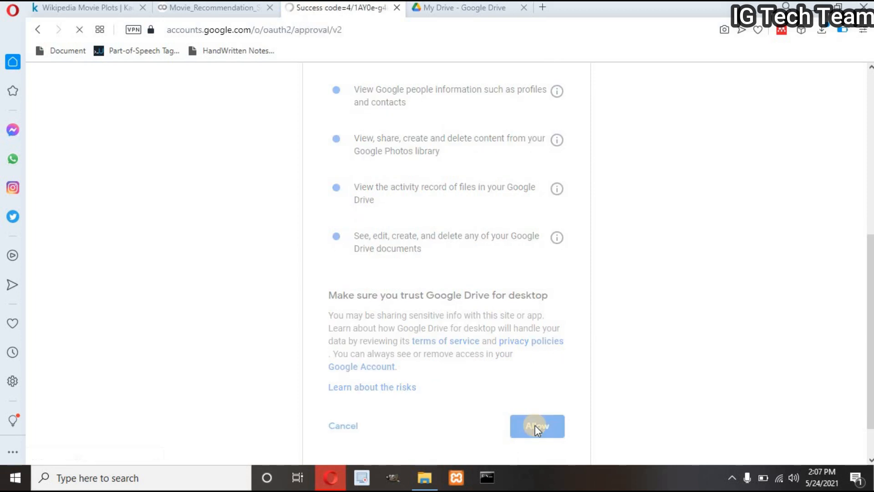
click(537, 426)
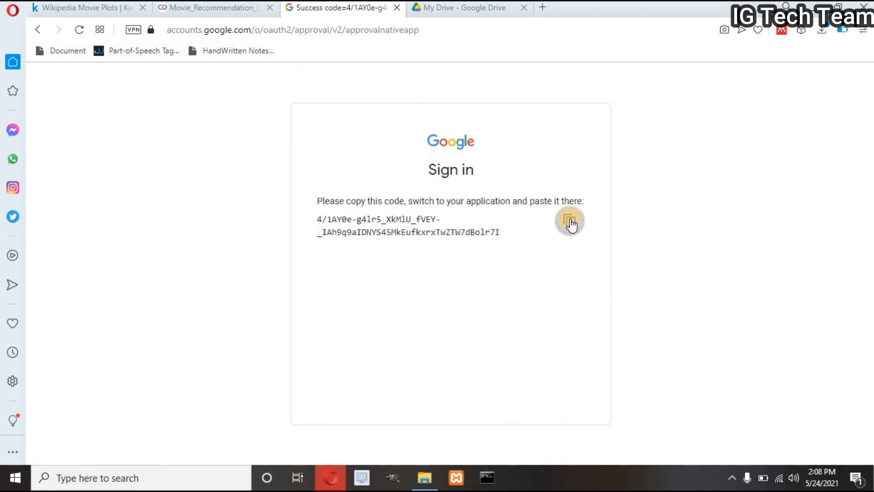
click(214, 7)
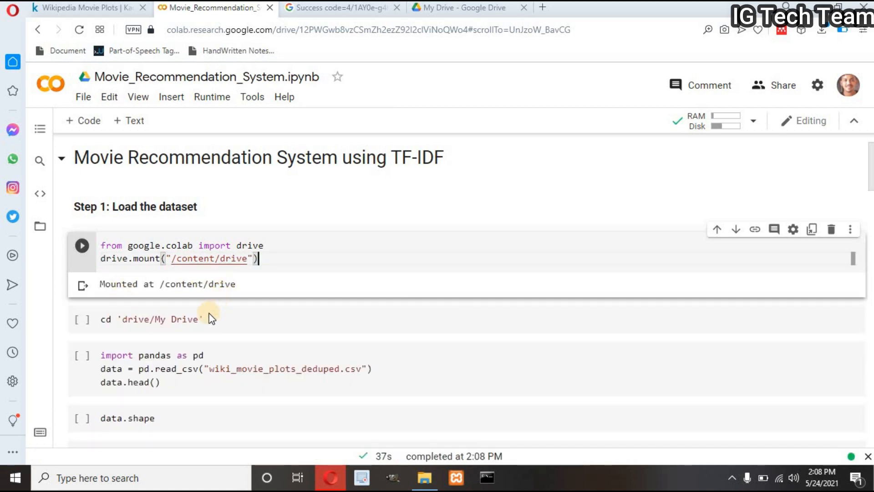
Back in Colab, change the working directory to /content/drive/My Drive.
click(397, 8)
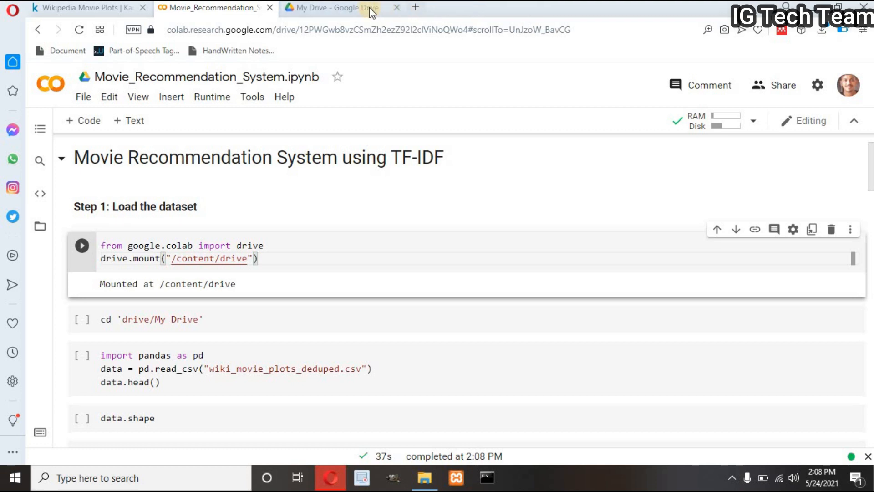
click(331, 7)
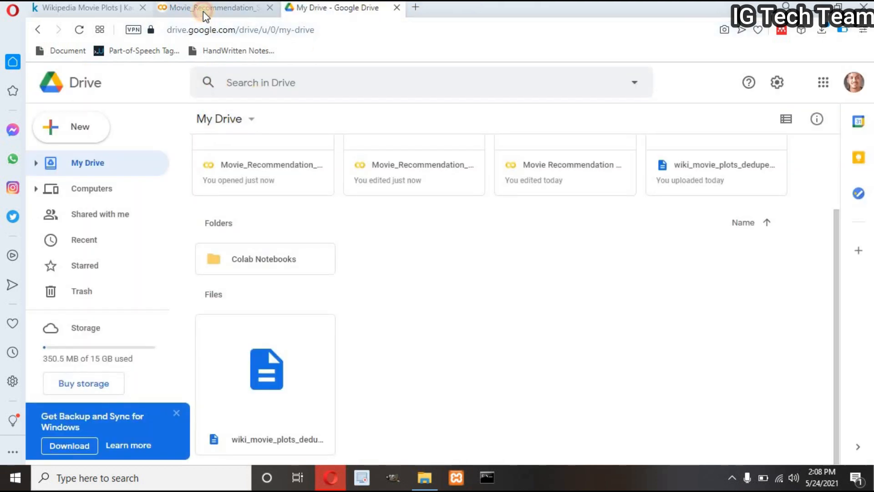
click(209, 7)
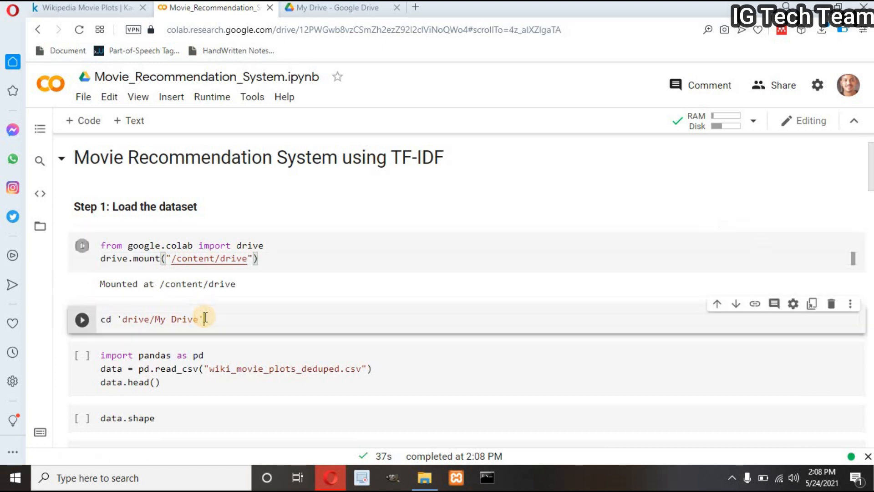
click(82, 319)
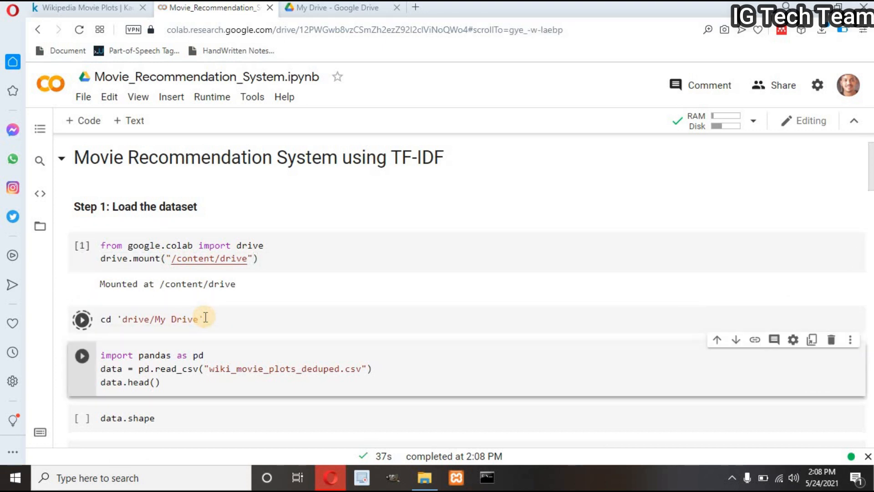
click(82, 319)
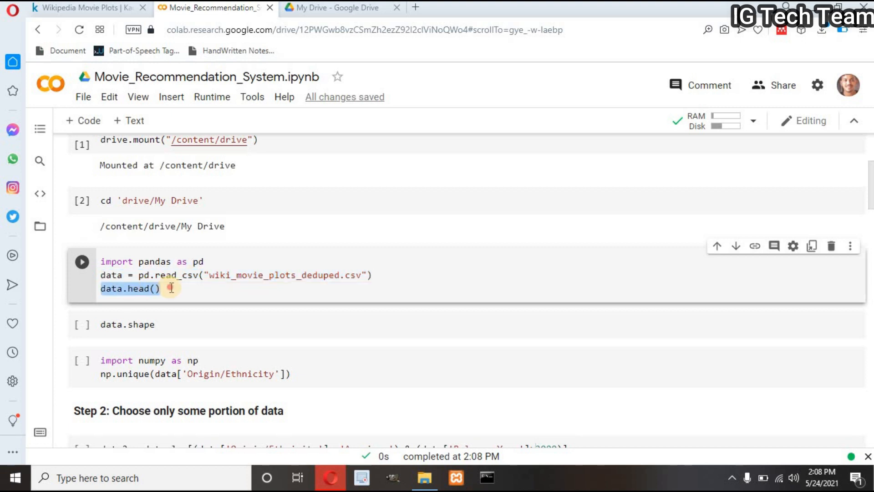
Load the movie plots CSV with pandas and preview its first five rows.
click(161, 288)
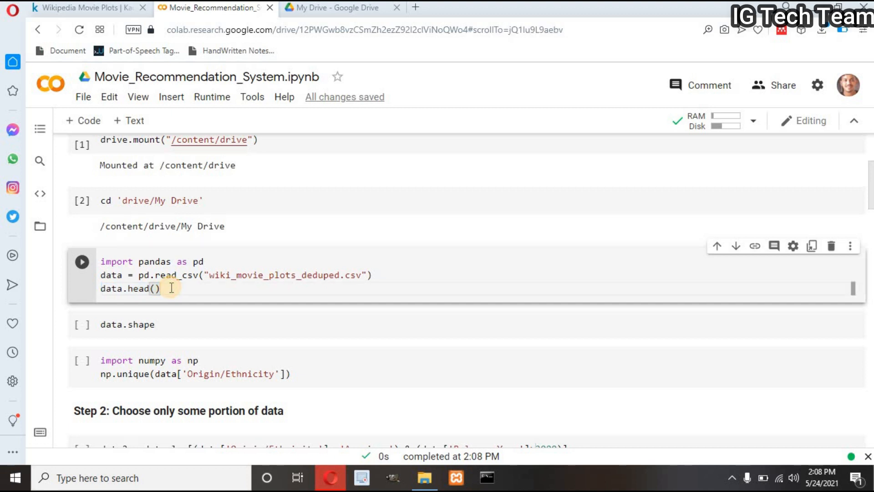
click(81, 260)
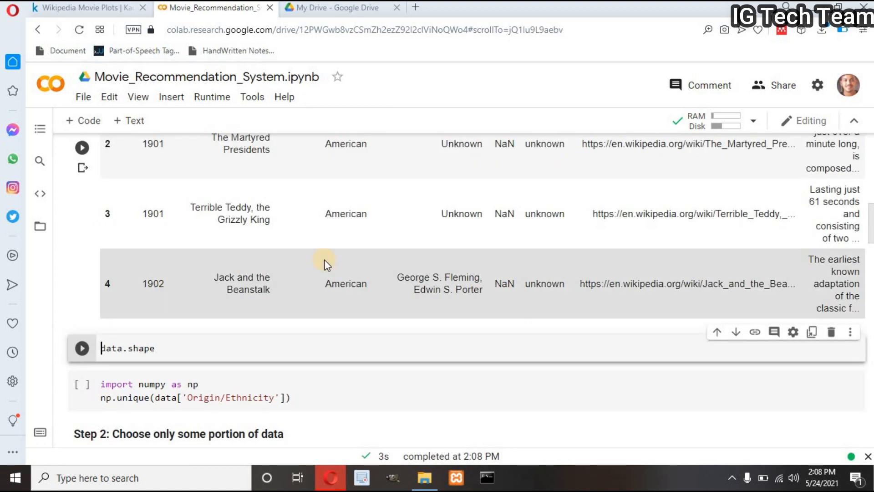
scroll(up, 3)
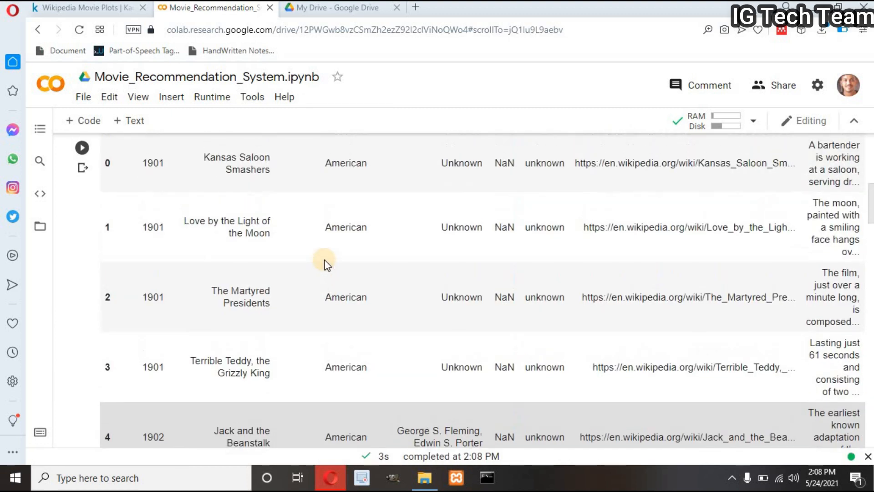
scroll(up, 3)
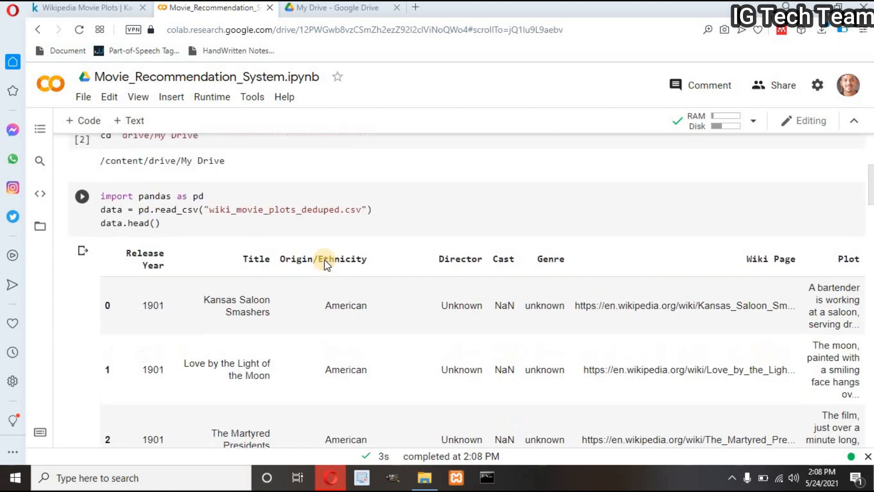
mouse_move(254, 258)
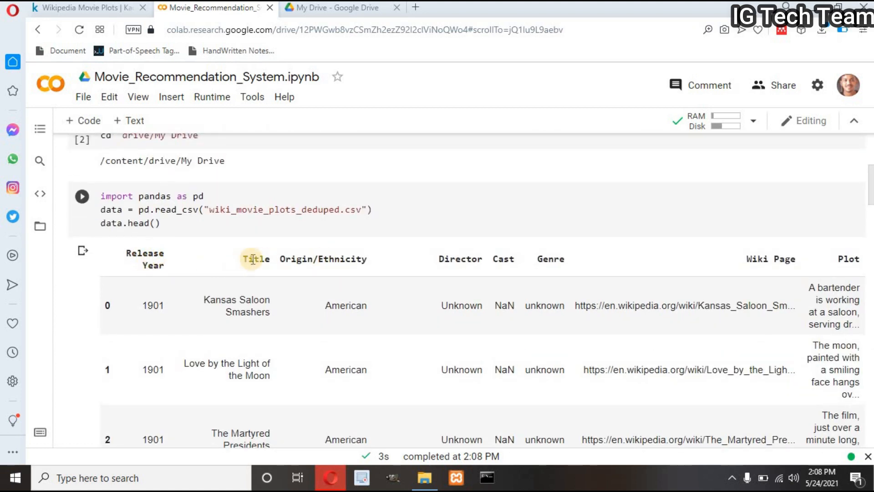
mouse_move(333, 258)
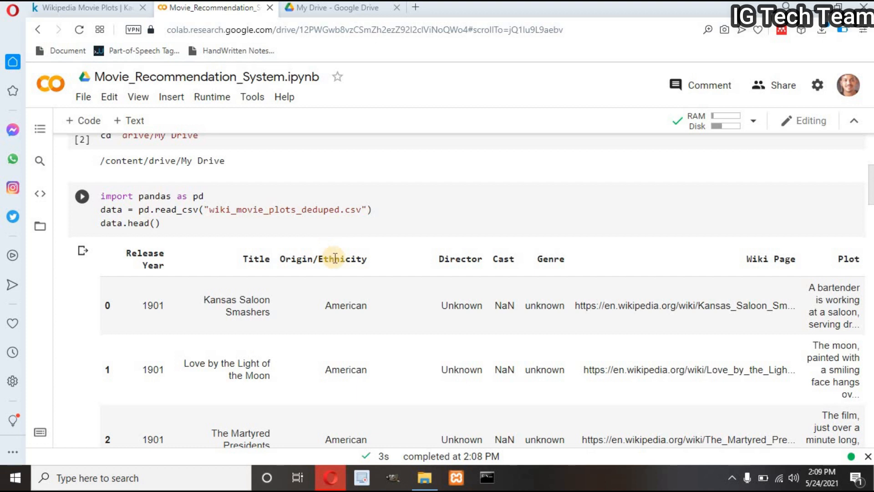
mouse_move(536, 261)
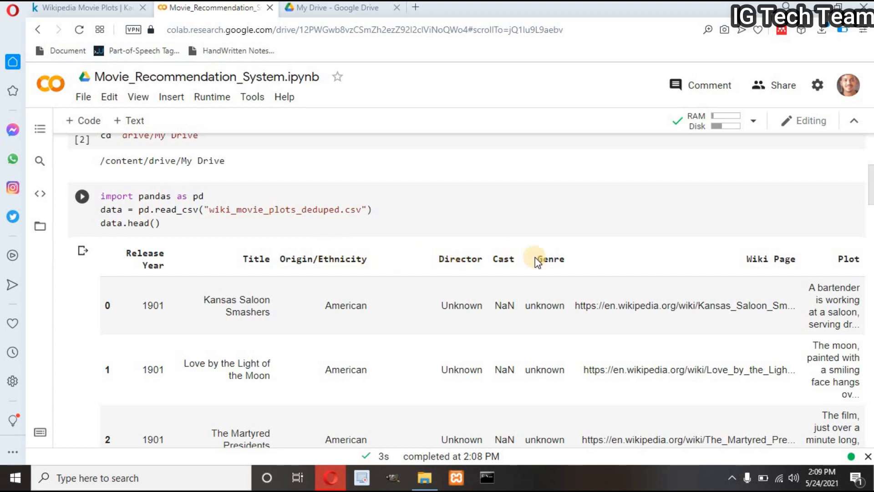
mouse_move(805, 263)
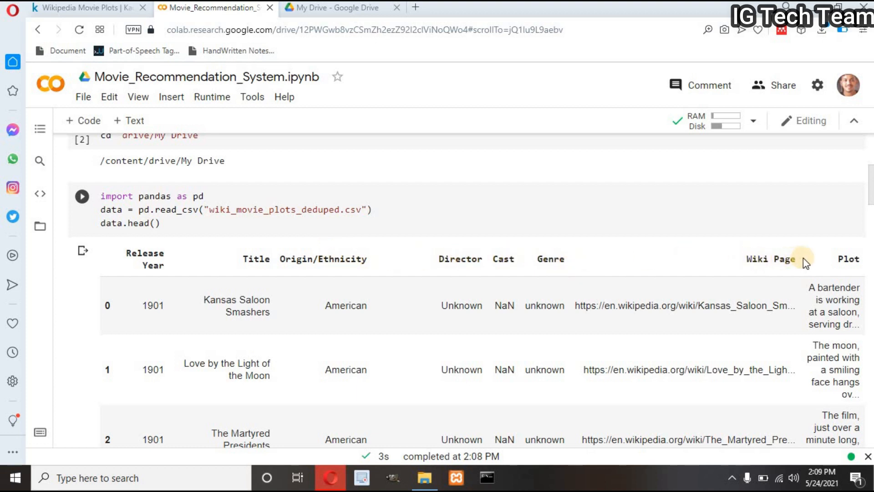
mouse_move(850, 257)
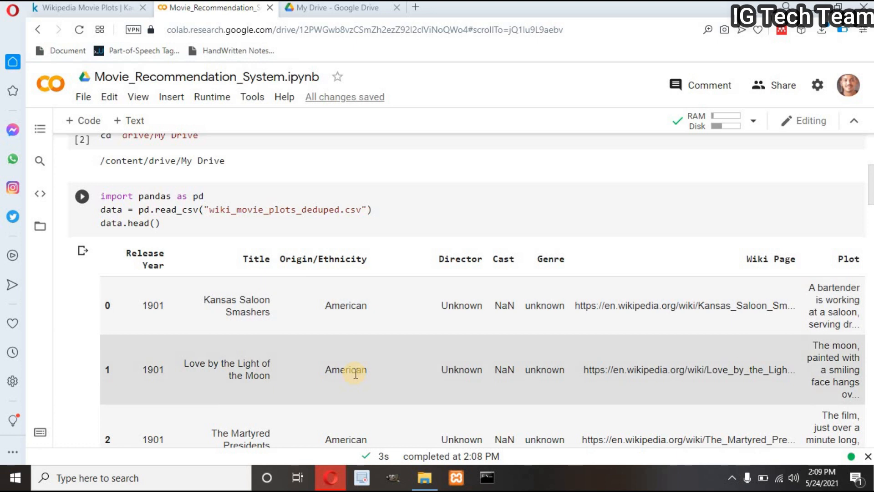
mouse_move(353, 258)
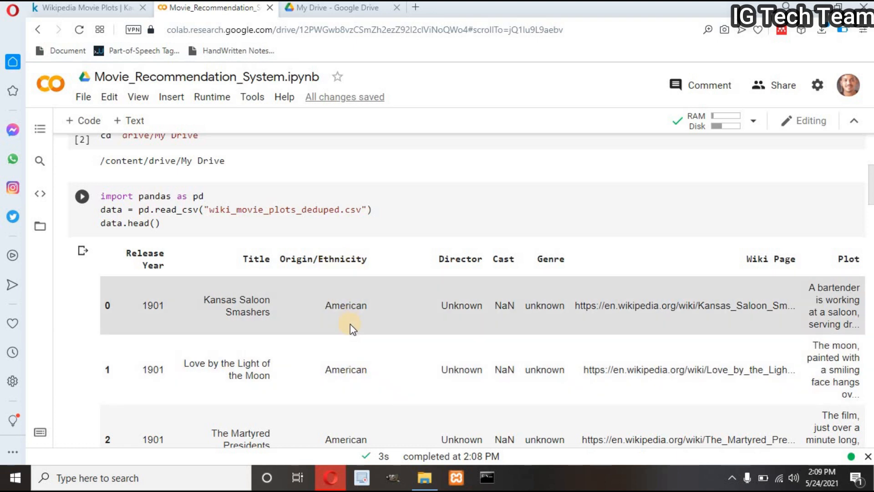
Run data.shape, showing 34,886 rows and 8 columns.
scroll(down, 3)
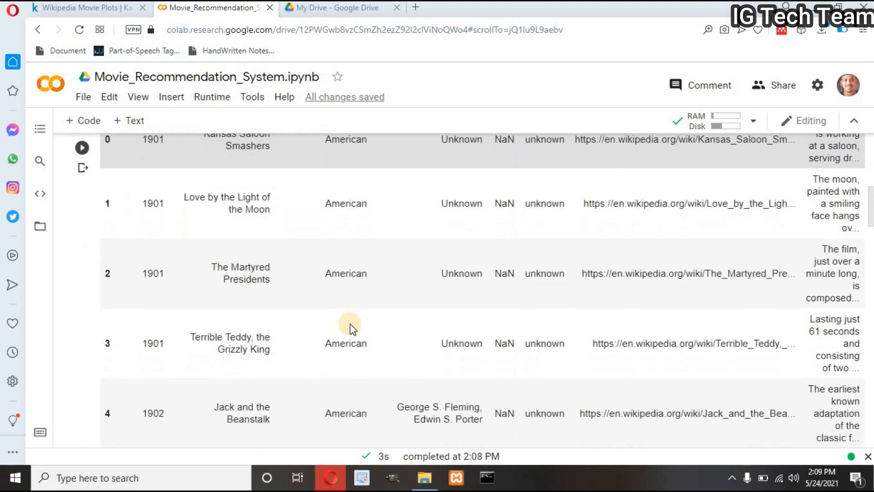
scroll(down, 3)
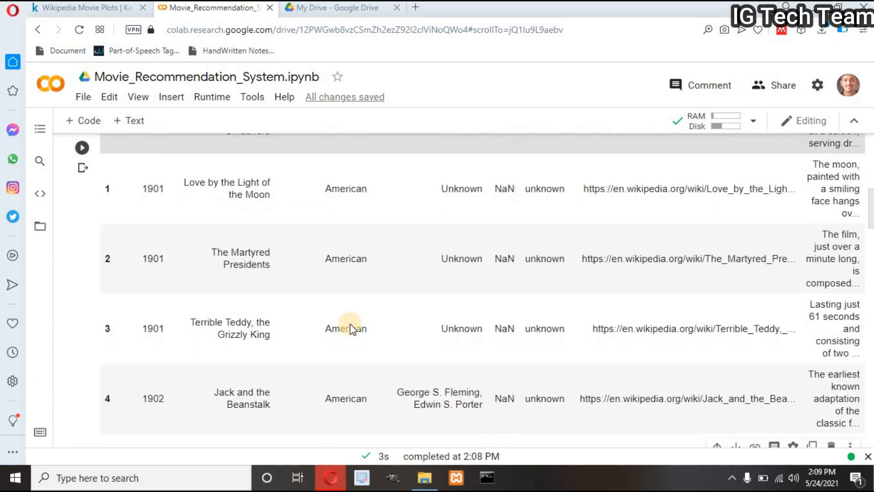
scroll(down, 3)
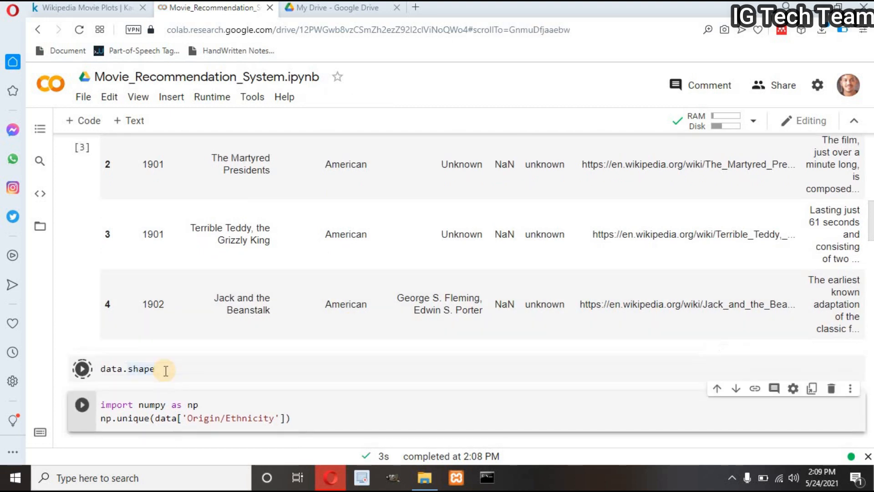
click(81, 368)
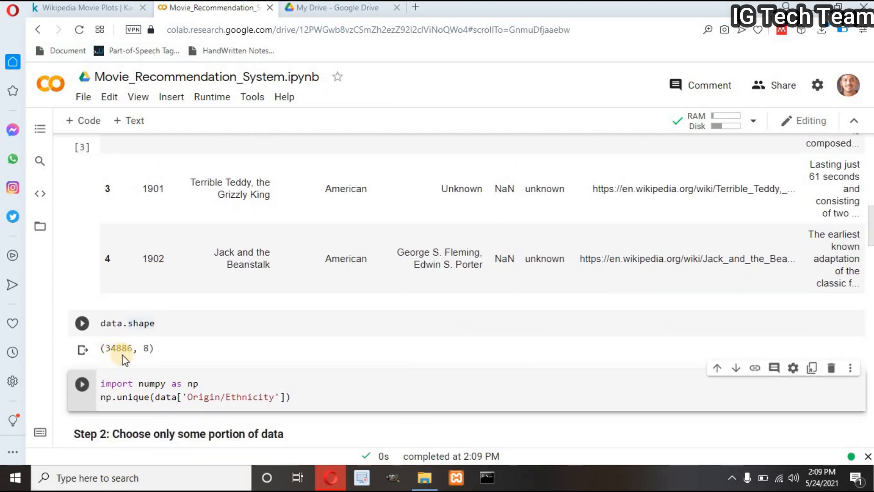
mouse_move(136, 350)
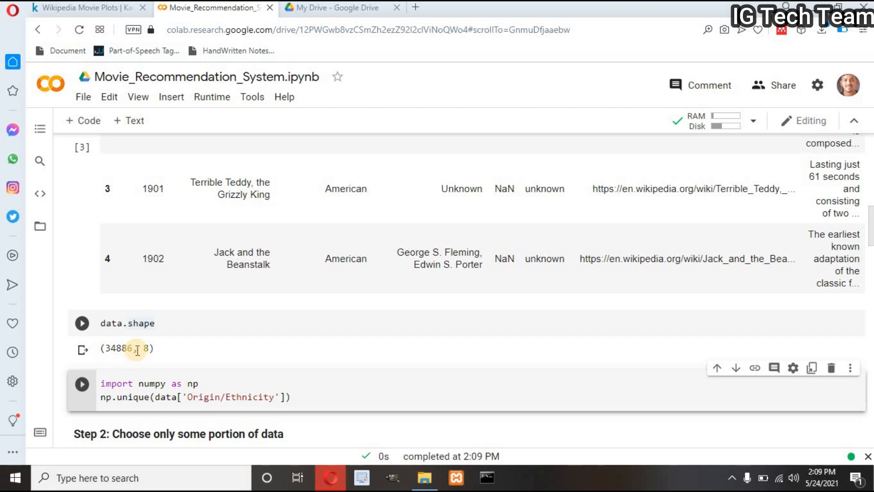
mouse_move(158, 354)
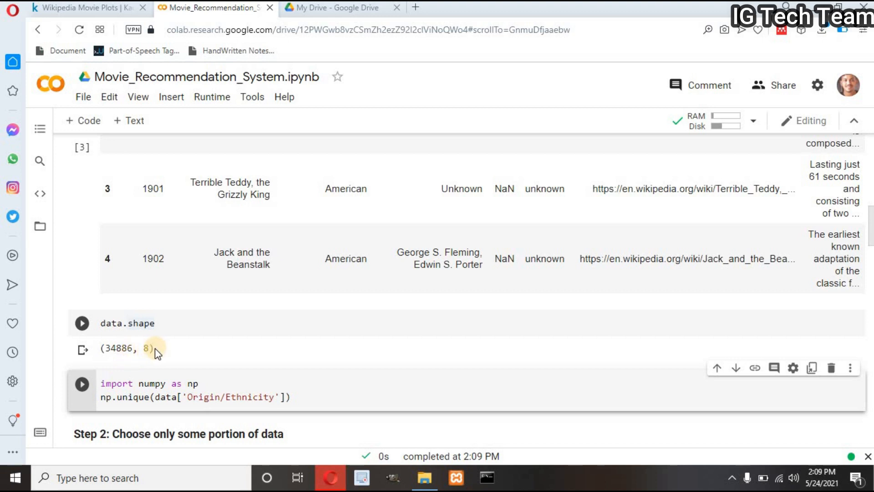
mouse_move(188, 356)
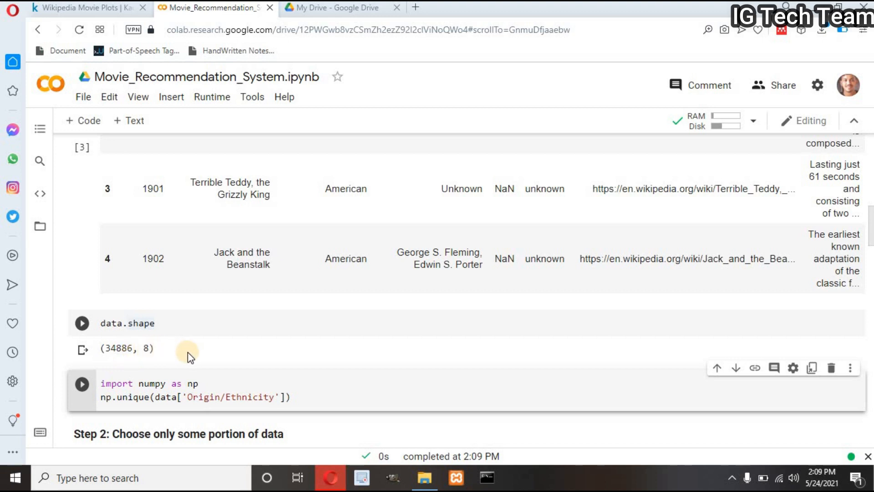
Run np.unique to list the 24 Origin/Ethnicity values, American through Turkish.
scroll(up, 3)
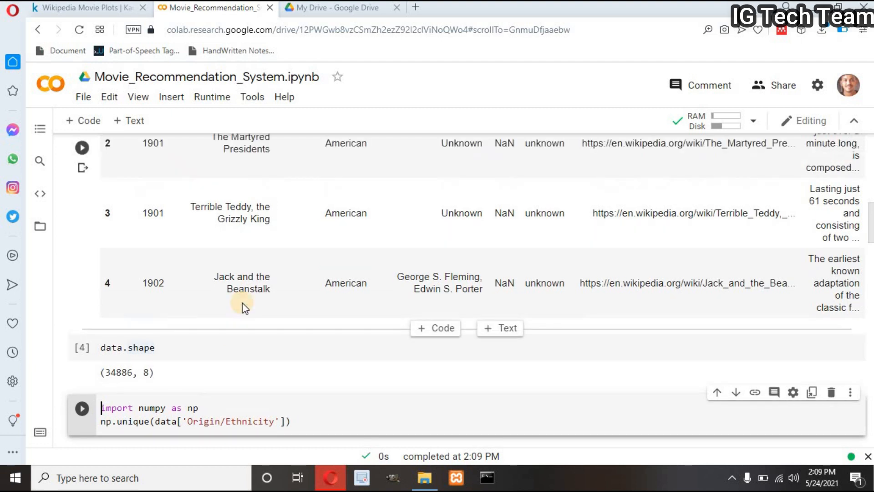
scroll(up, 3)
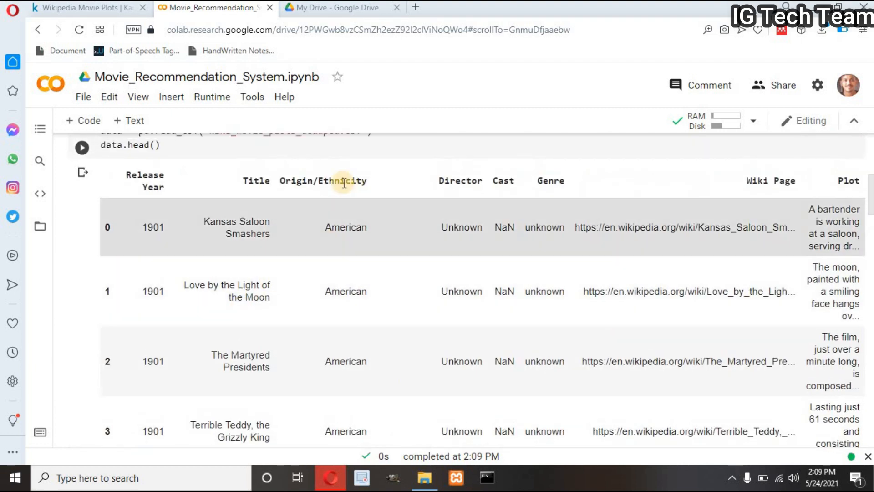
scroll(down, 3)
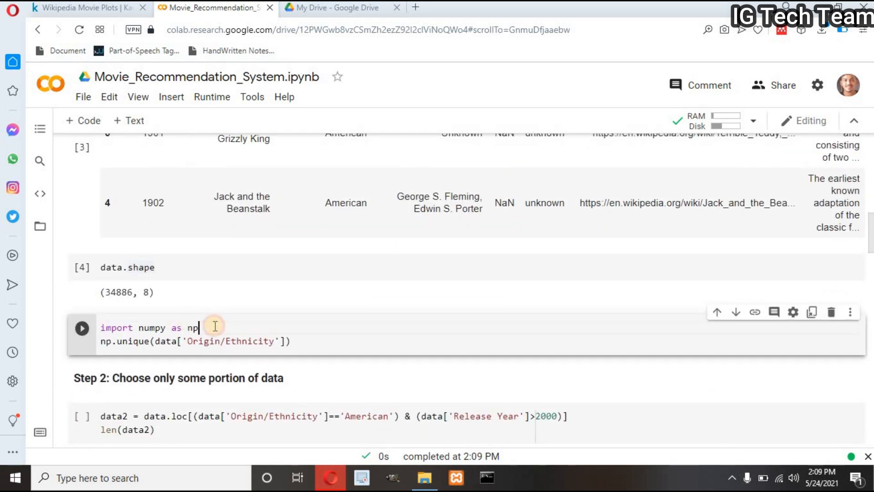
mouse_move(267, 340)
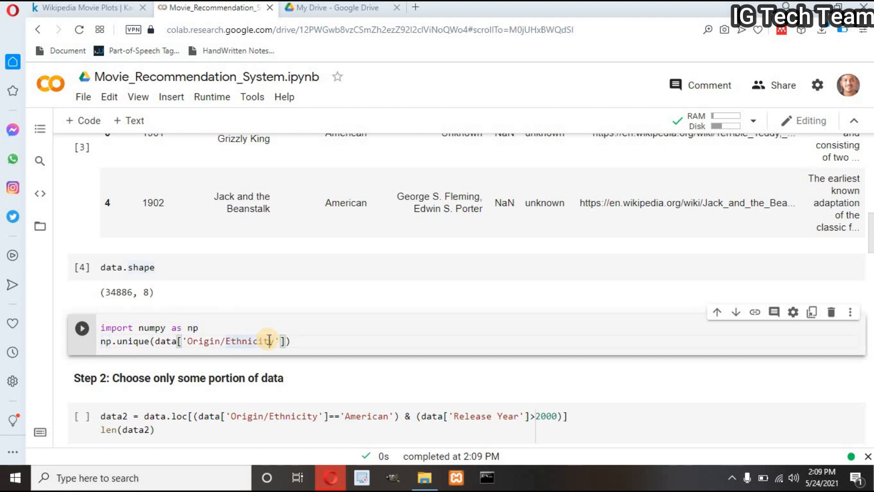
click(81, 329)
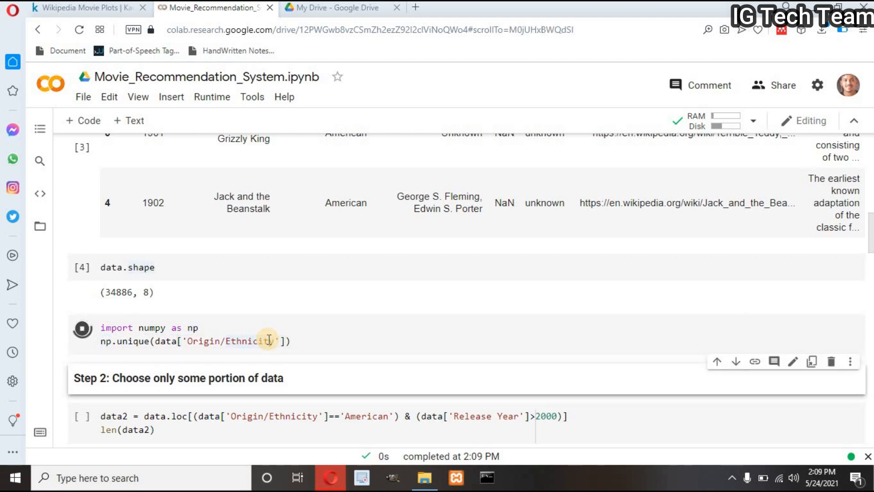
click(81, 327)
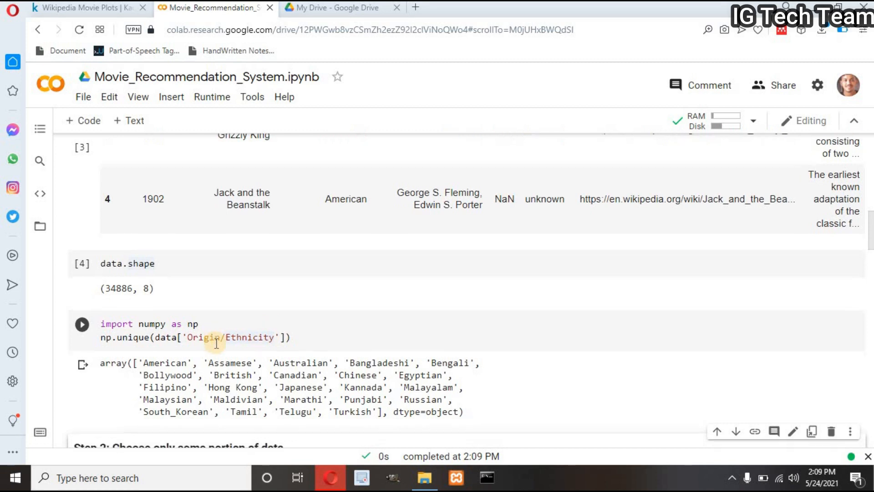
scroll(down, 3)
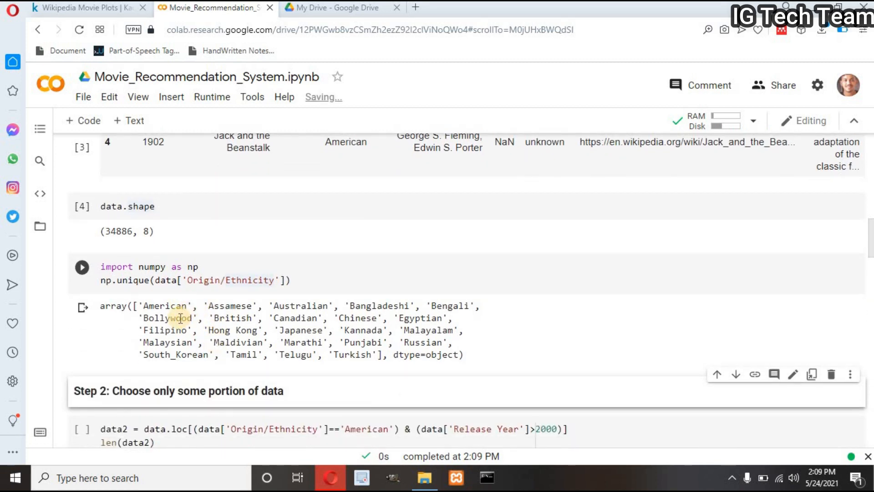
mouse_move(334, 349)
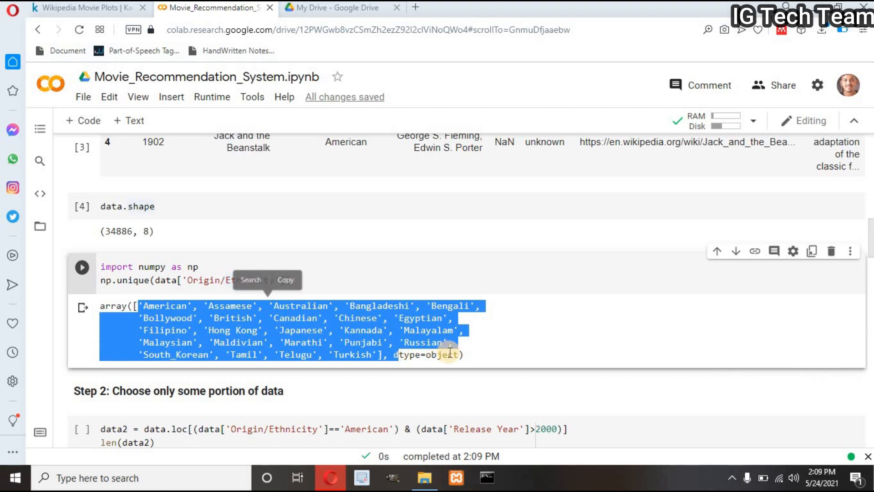
click(312, 330)
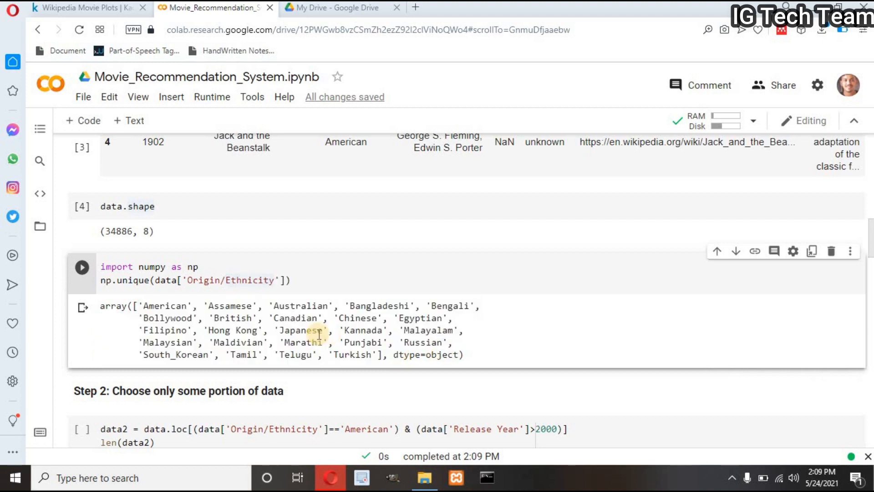
scroll(down, 3)
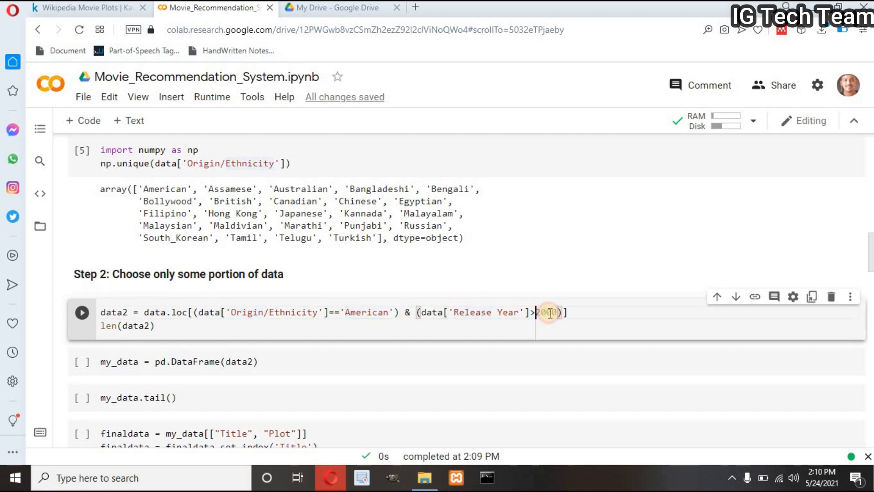
Filter to American films released after 2000, leaving 3,595 rows in data2.
double_click(547, 312)
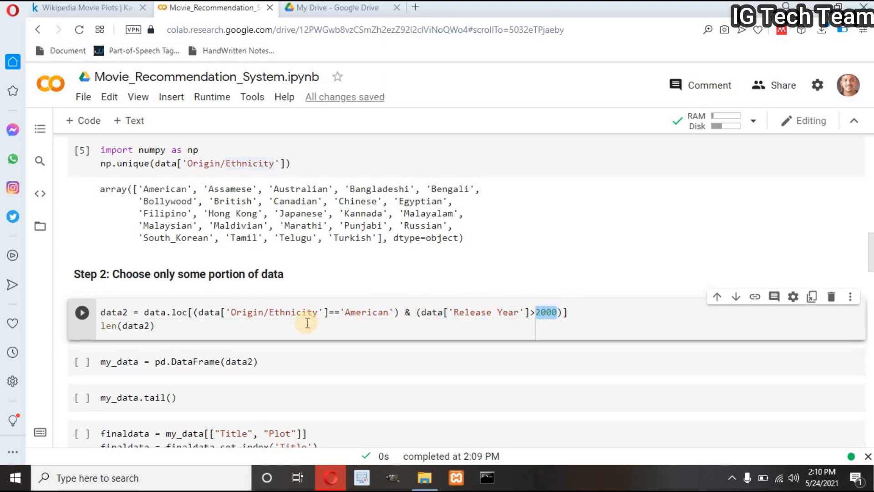
click(156, 325)
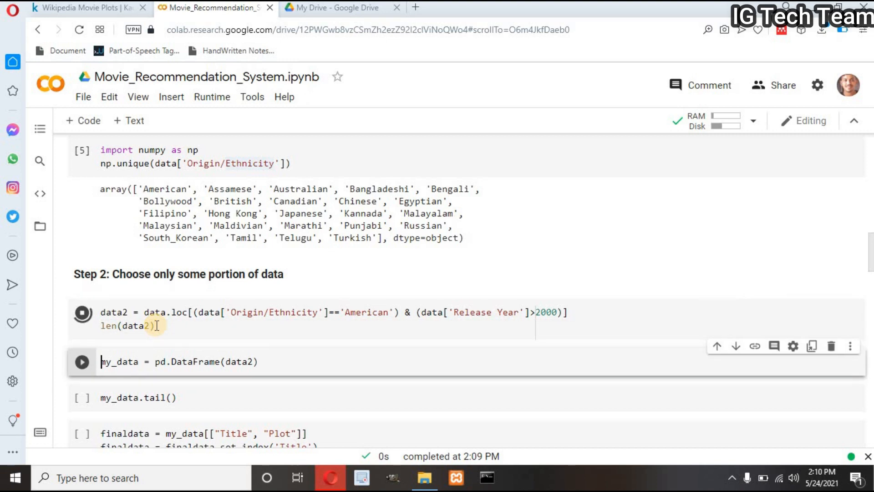
click(82, 312)
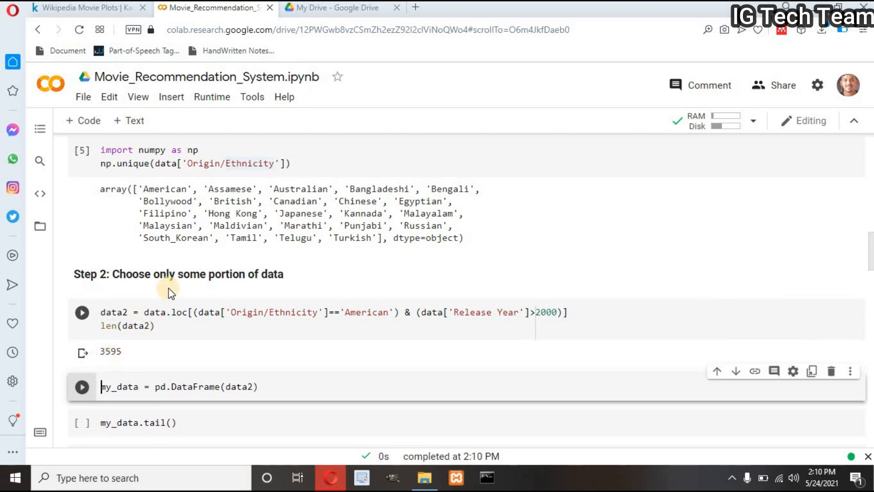
scroll(up, 3)
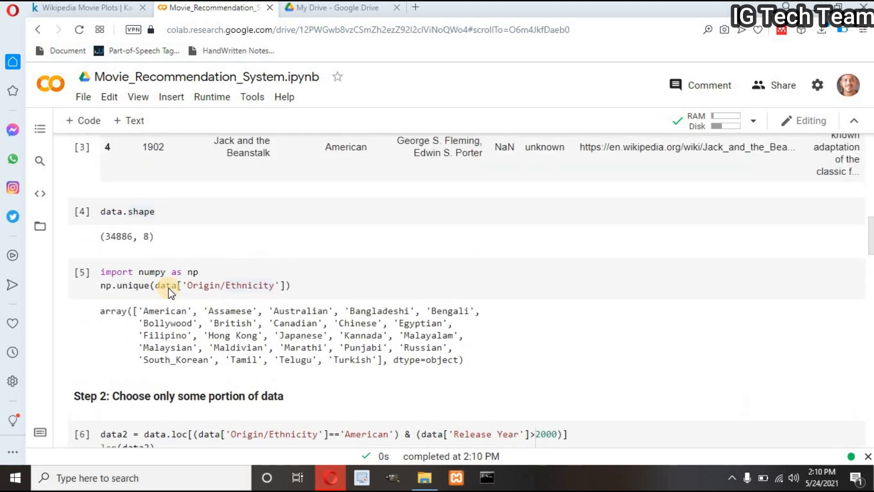
scroll(down, 3)
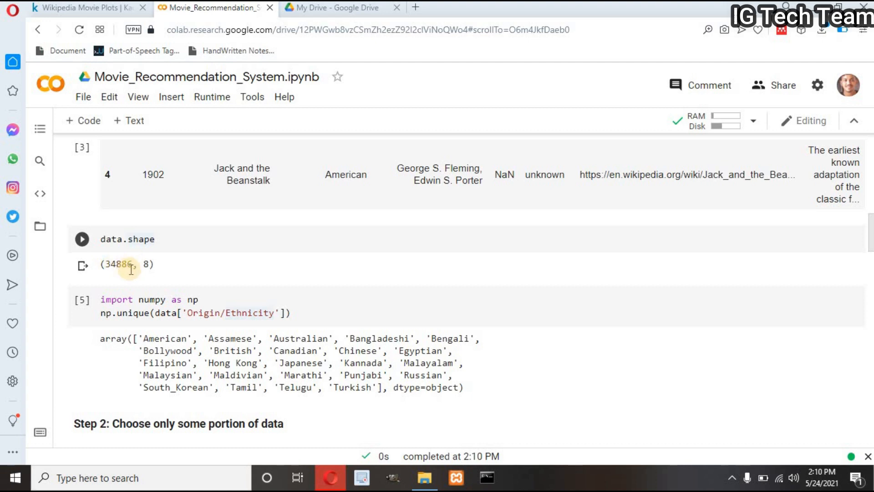
scroll(down, 3)
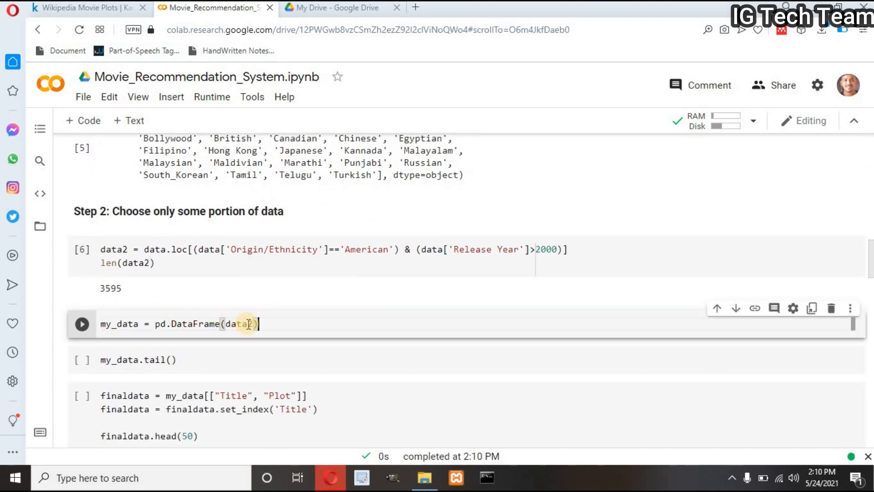
Convert data2 into the my_data DataFrame and show its tail of 2017 films.
click(82, 324)
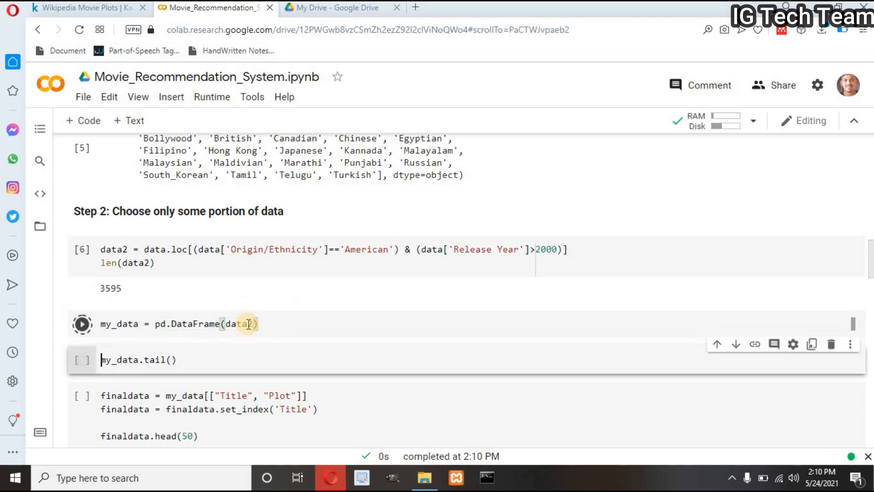
click(82, 360)
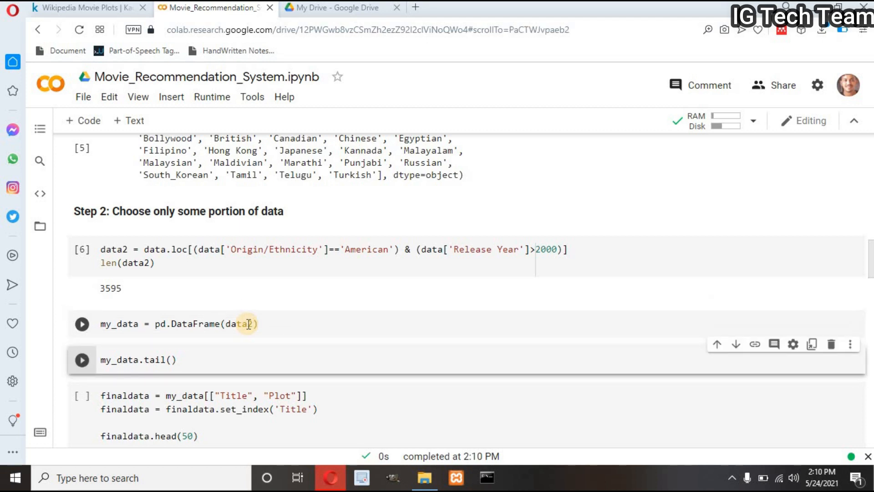
click(82, 359)
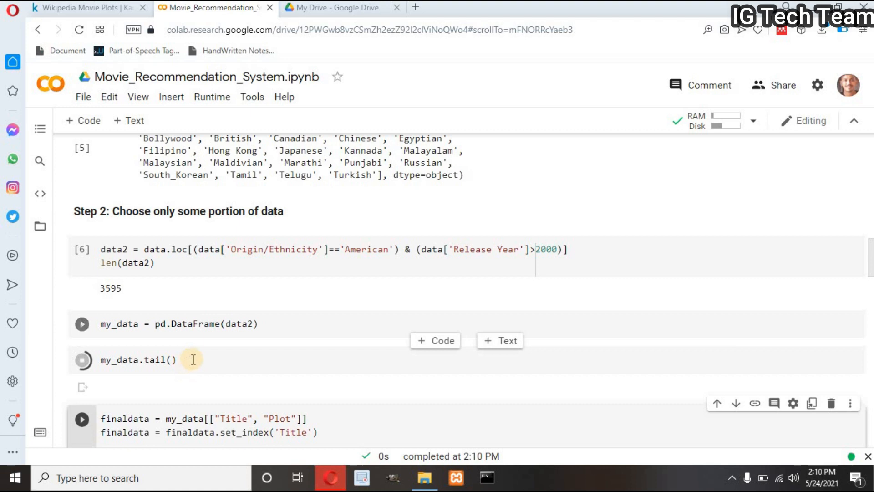
click(82, 360)
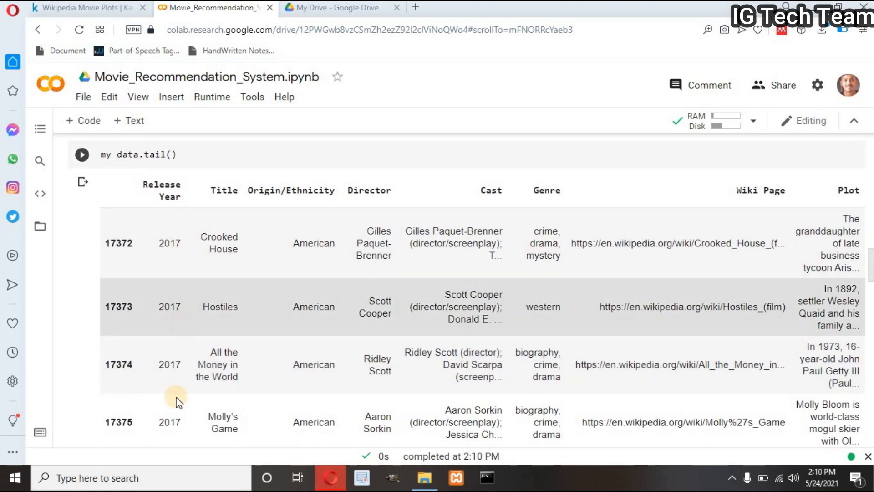
scroll(down, 3)
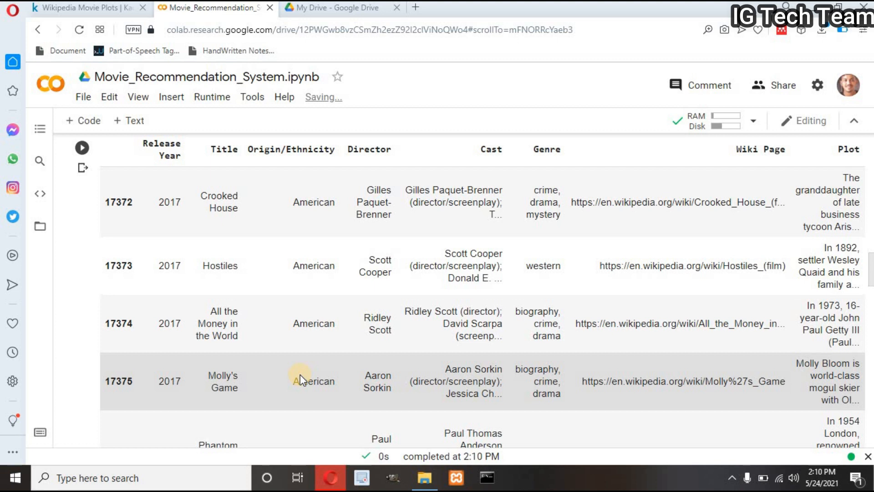
scroll(down, 3)
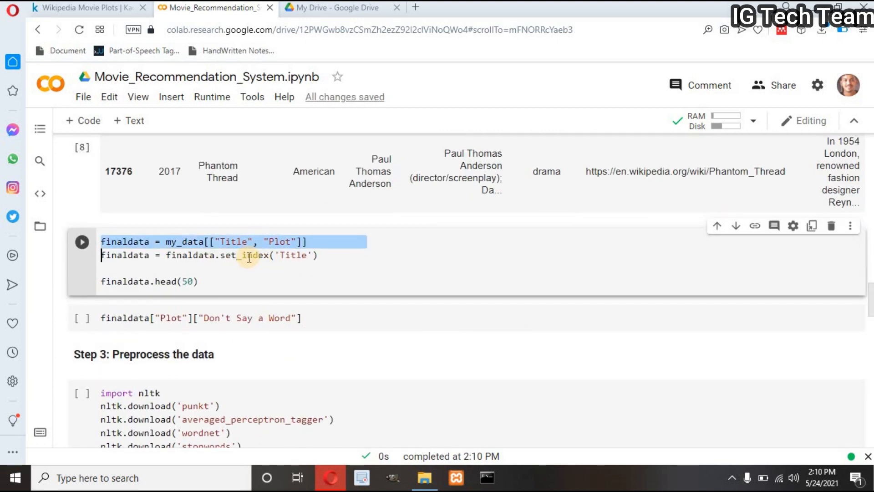
scroll(up, 3)
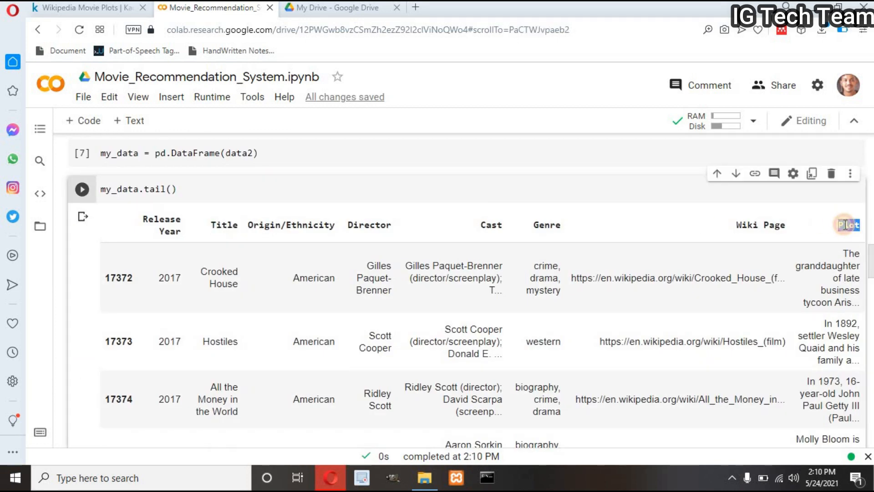
scroll(down, 3)
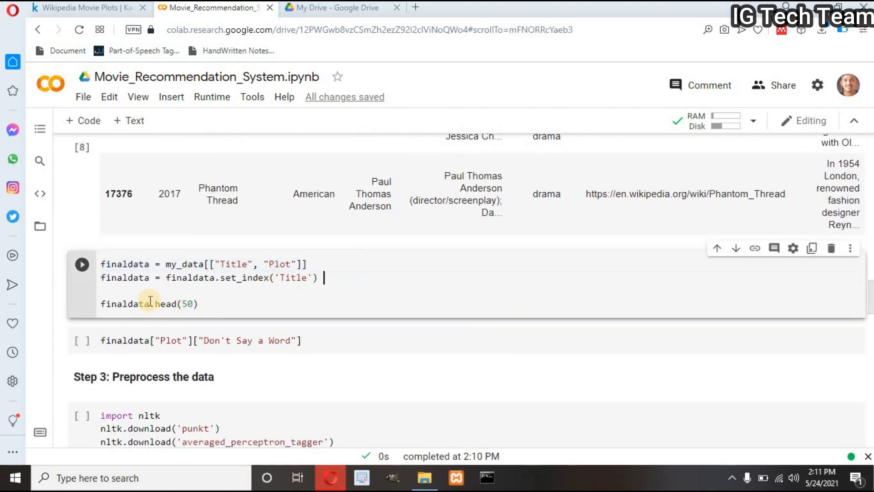
Build finaldata indexed by Title, print Don't Say a Word's plot, and save.
click(217, 305)
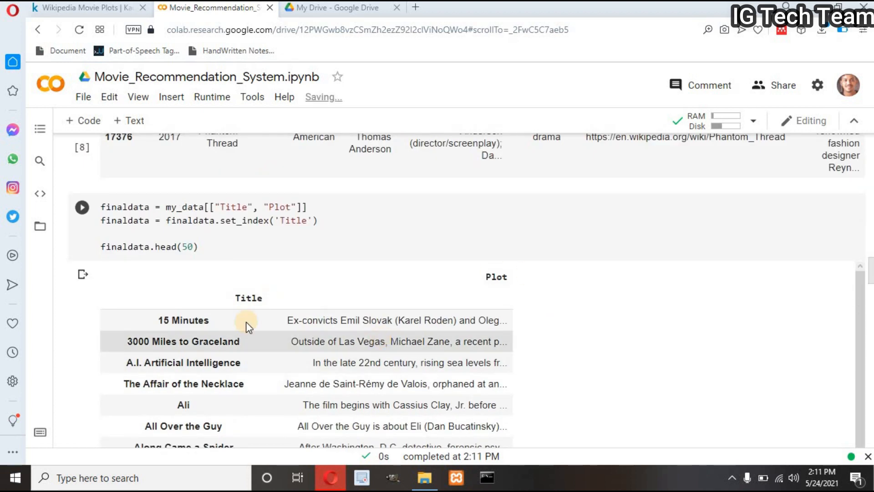
scroll(down, 3)
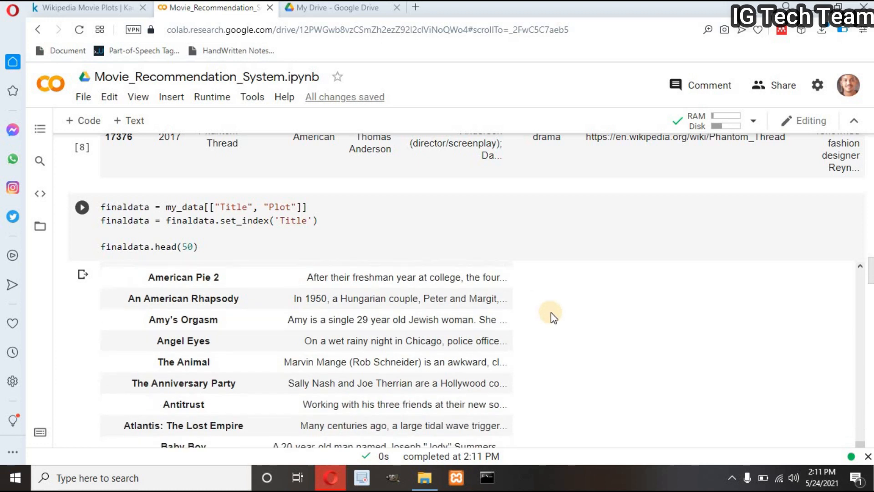
scroll(down, 3)
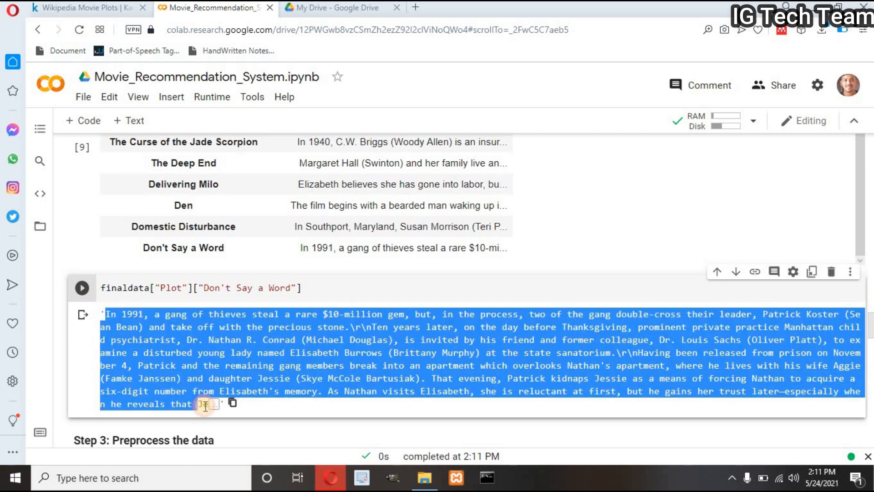
click(367, 377)
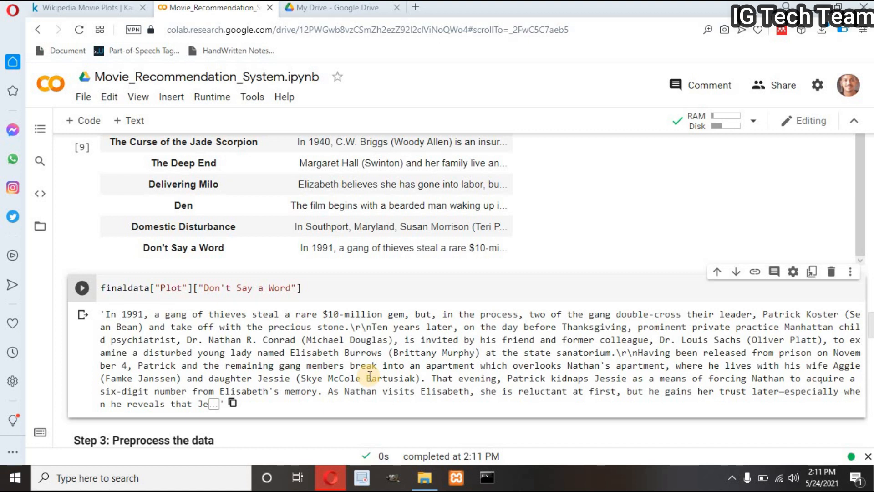
key(ctrl+s)
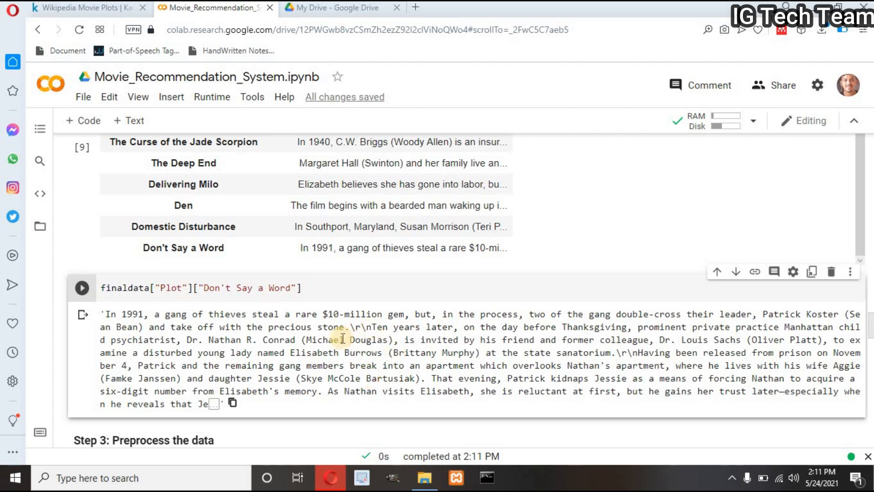
Run the Step 3 NLTK cell to download punkt, tagger, wordnet and stopwords, and create a lemmatizer.
scroll(down, 3)
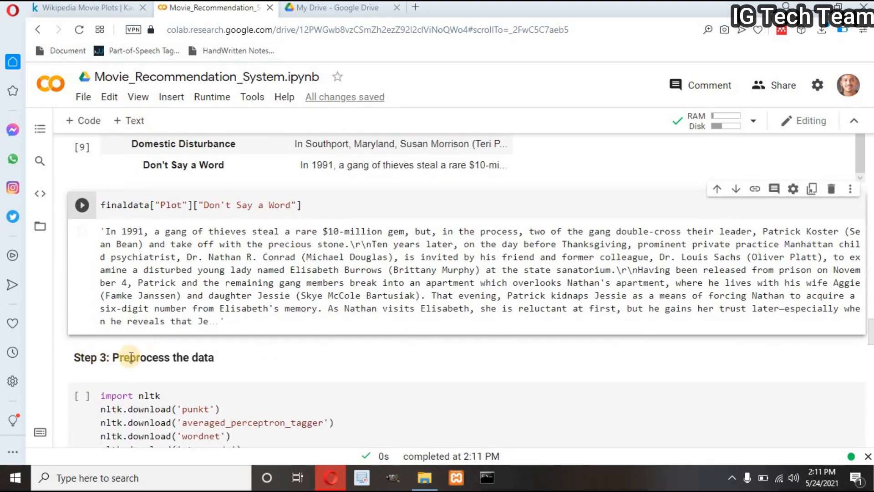
scroll(down, 3)
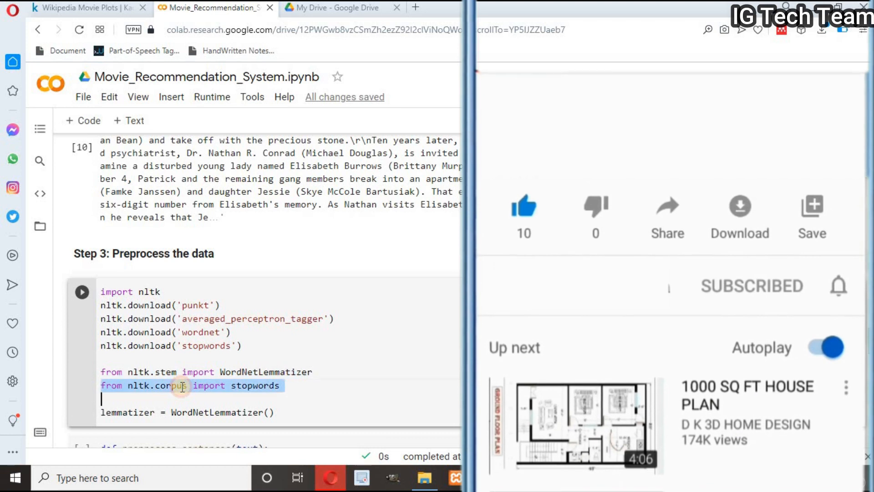
click(836, 285)
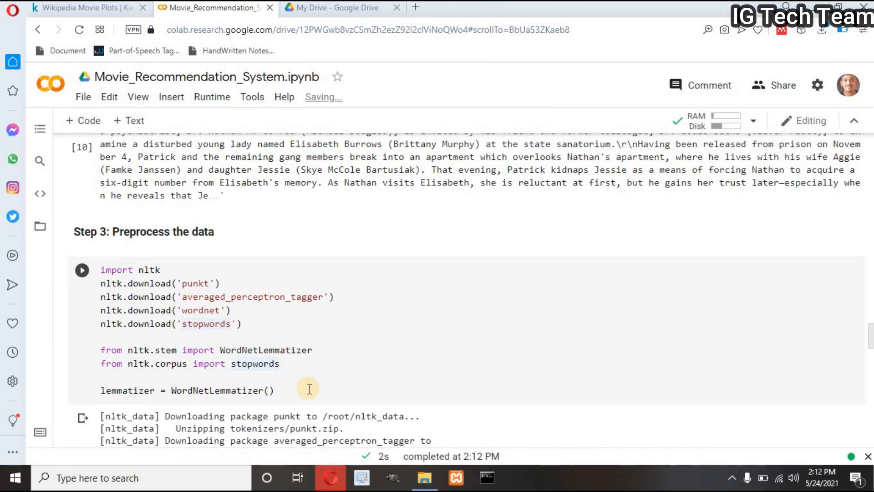
scroll(down, 3)
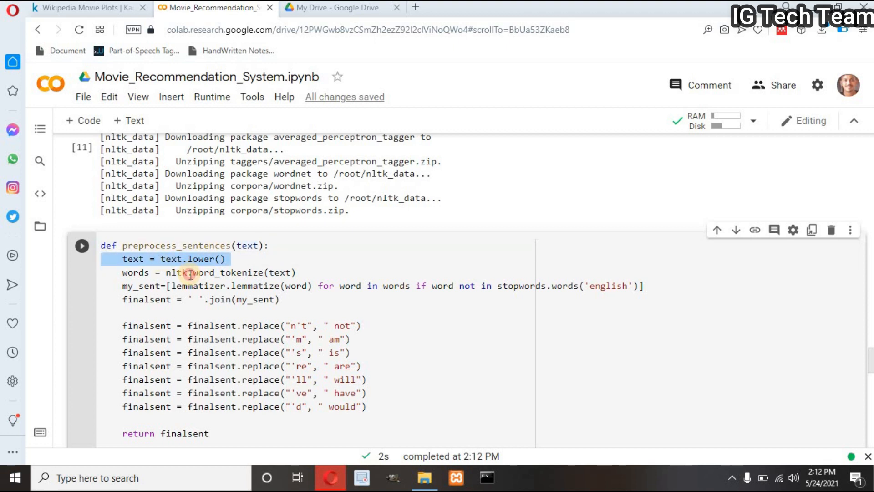
Run preprocess_sentences so finaldata.head() shows a lowercased, lemmatized, stopword-free new_plot column.
click(209, 273)
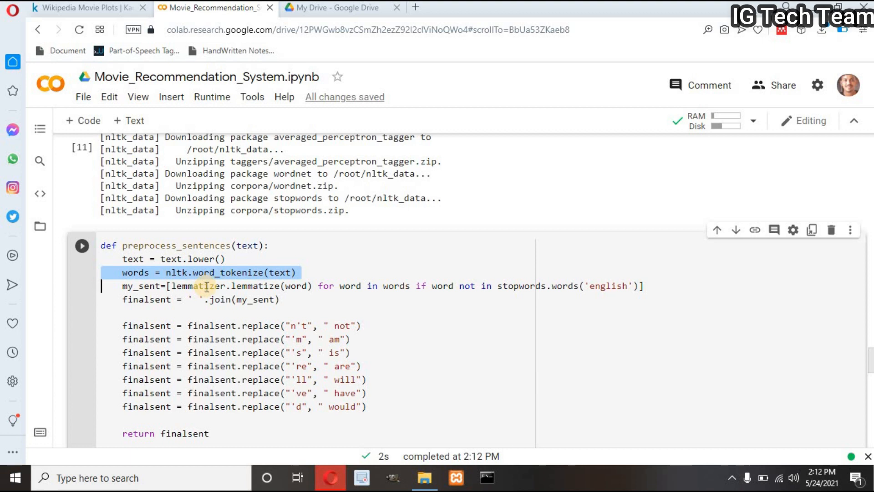
scroll(down, 3)
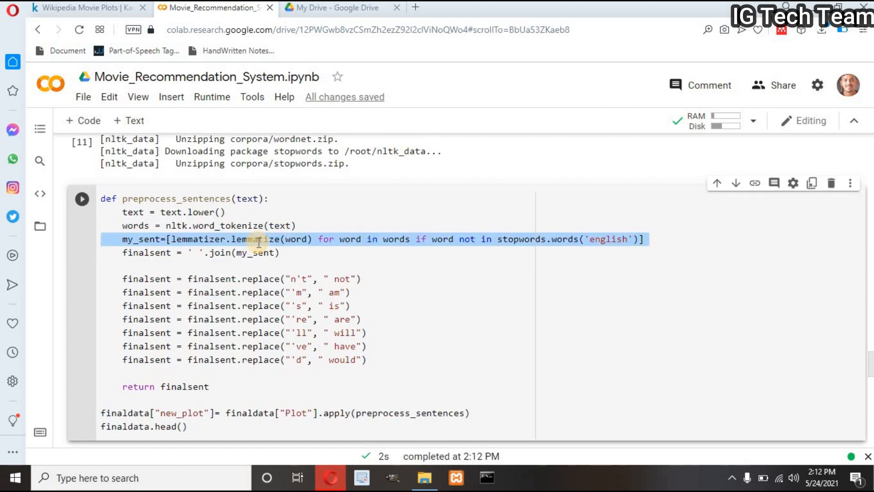
click(101, 252)
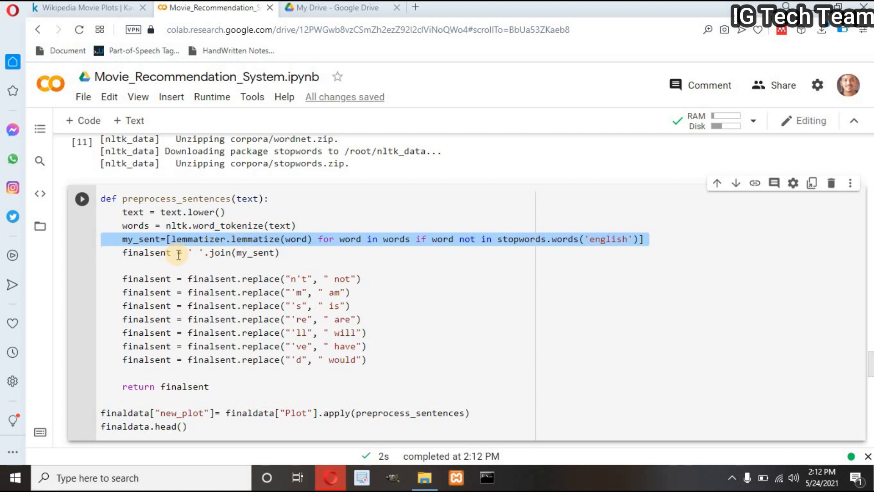
click(195, 253)
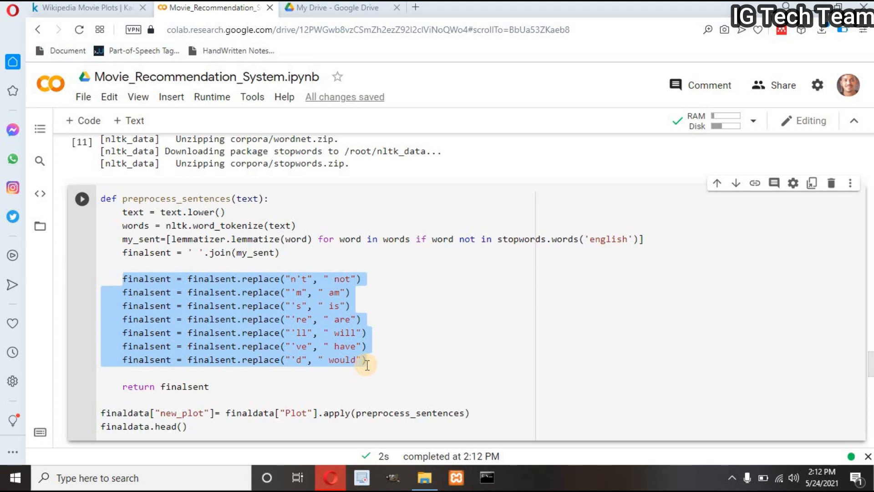
mouse_move(179, 386)
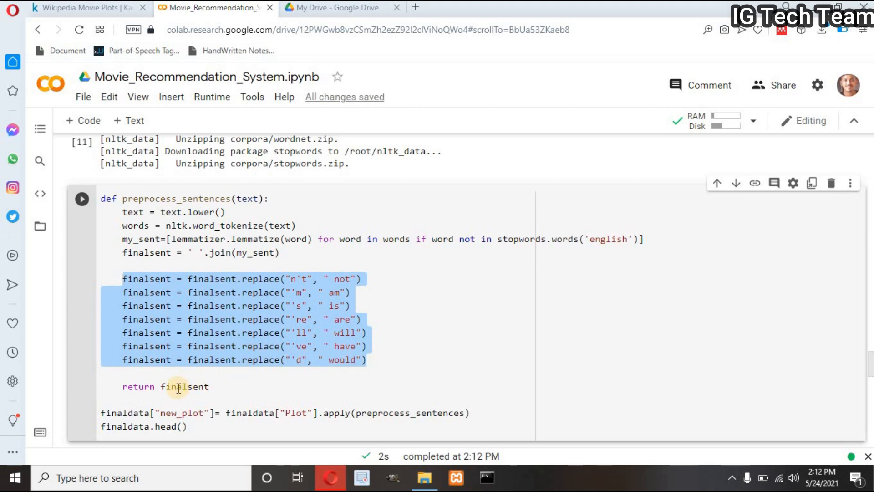
click(179, 387)
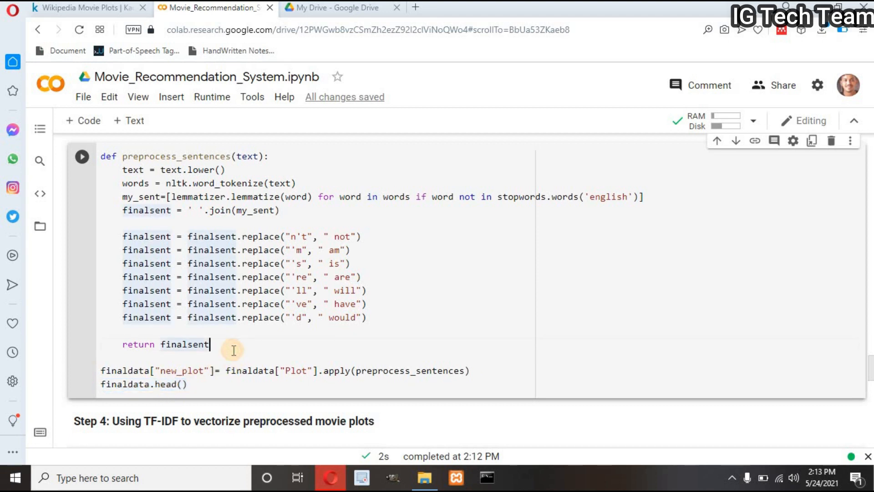
mouse_move(234, 354)
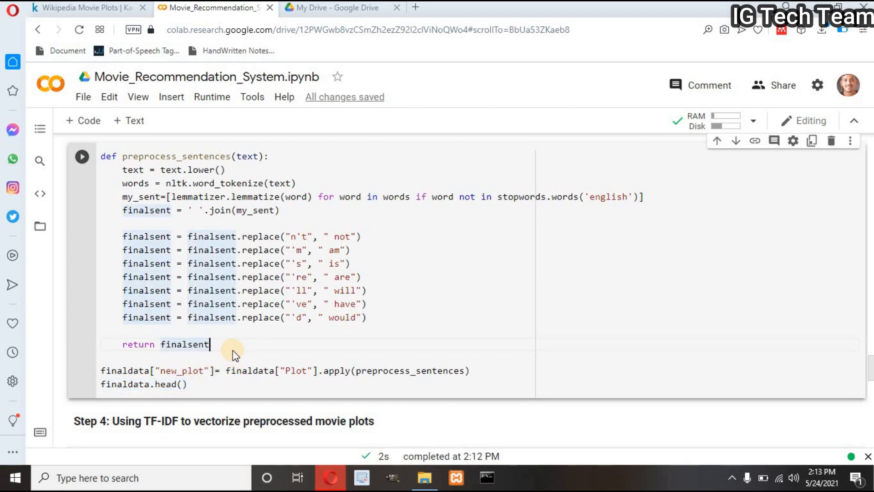
click(81, 156)
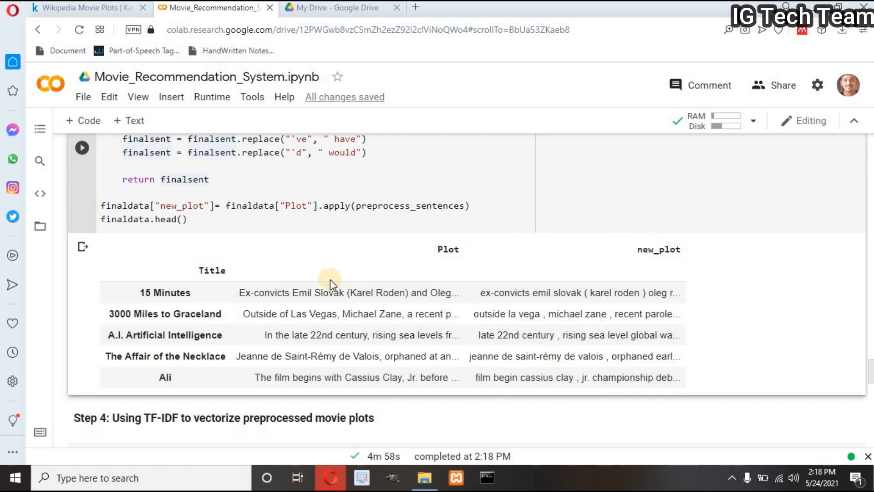
scroll(down, 3)
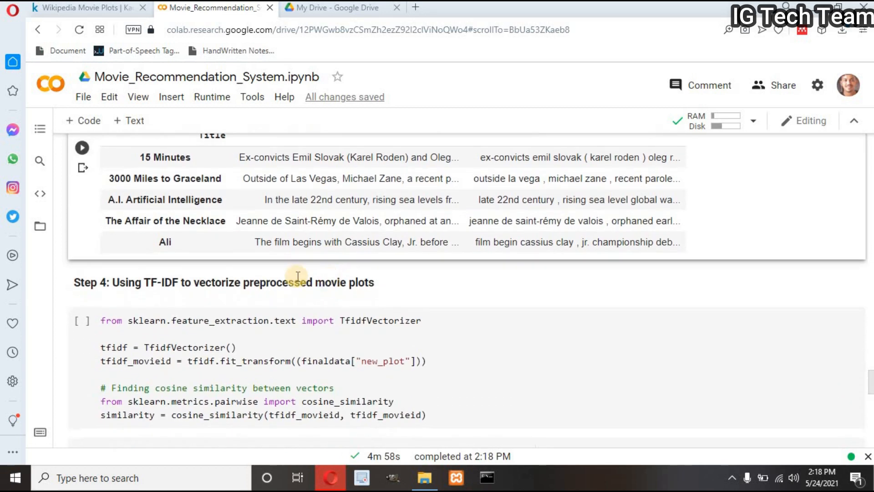
mouse_move(272, 288)
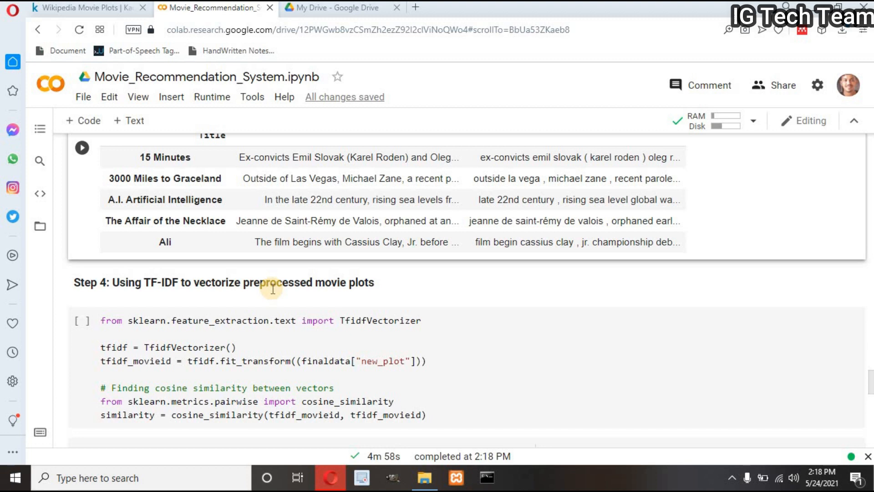
scroll(down, 3)
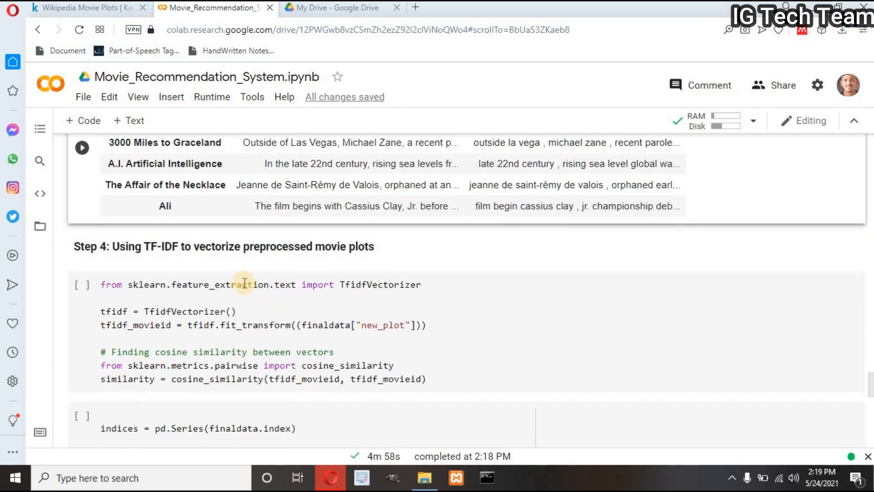
click(262, 284)
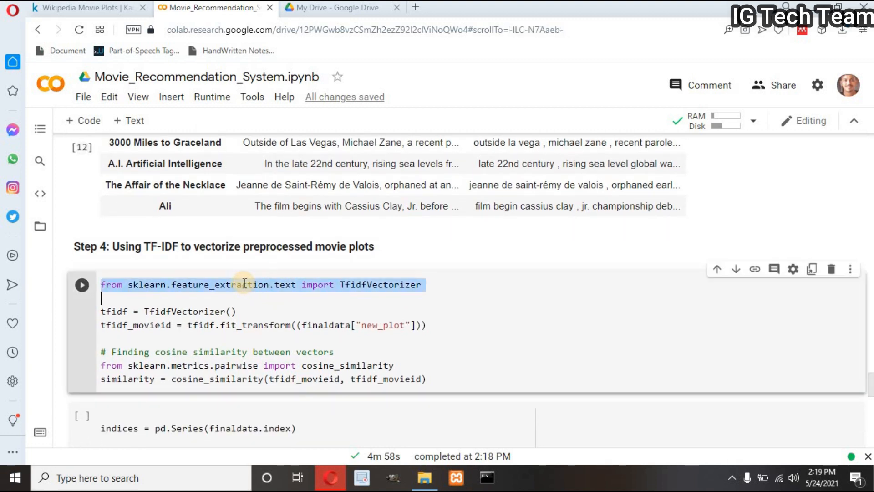
mouse_move(202, 300)
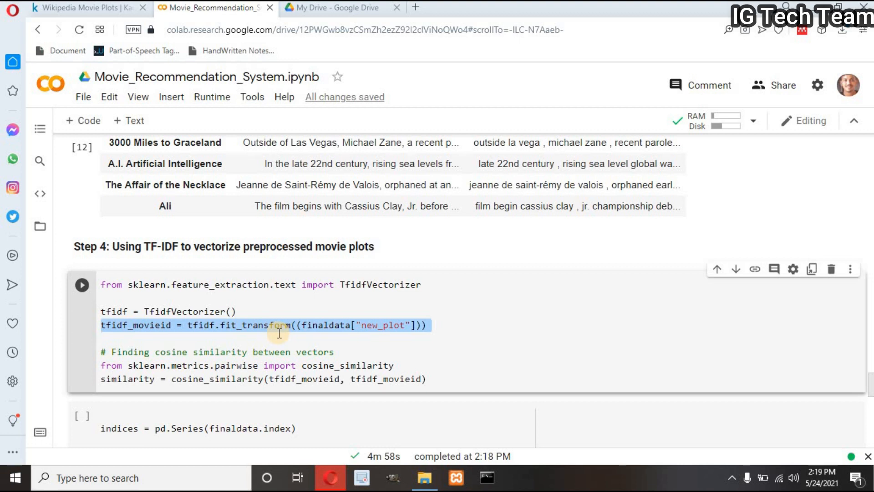
click(101, 338)
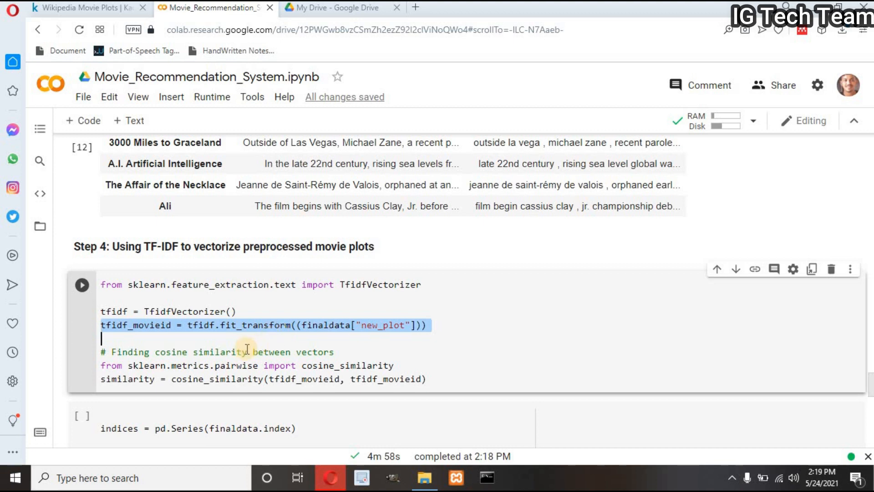
mouse_move(236, 351)
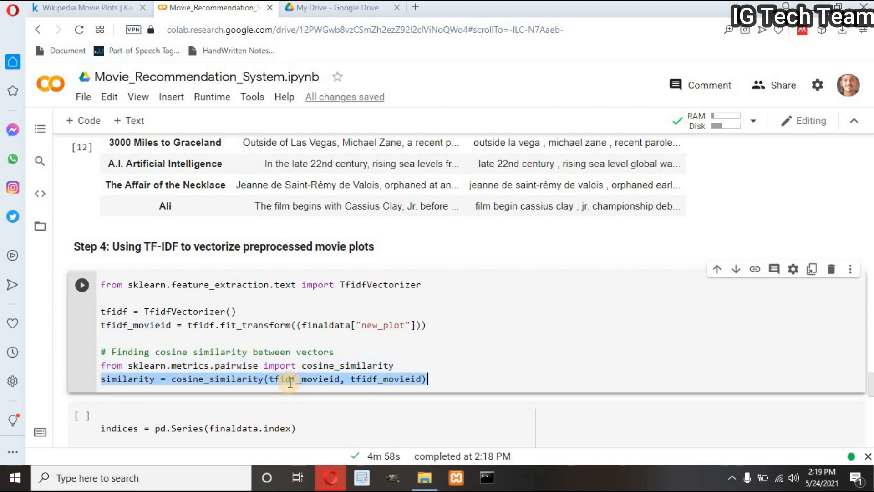
mouse_move(309, 380)
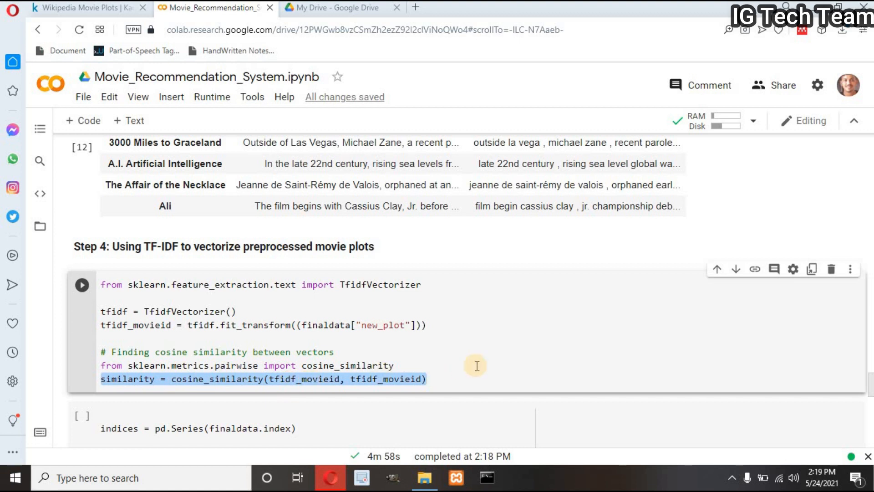
mouse_move(486, 365)
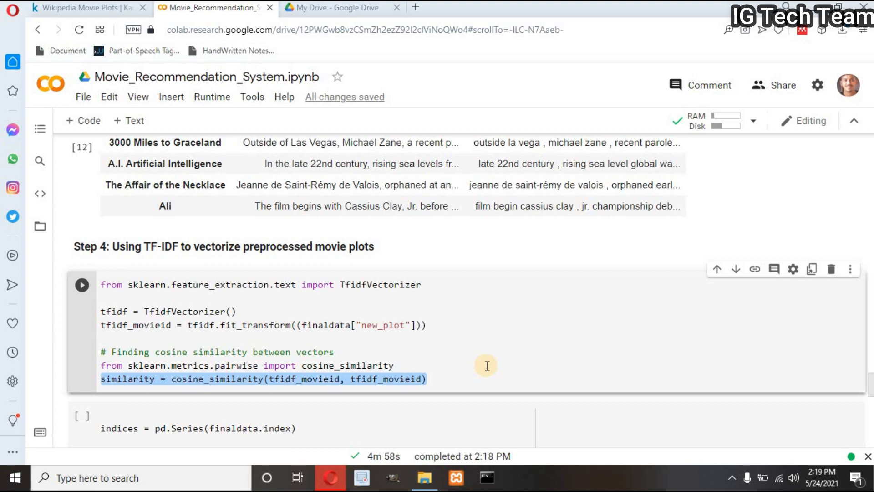
click(427, 380)
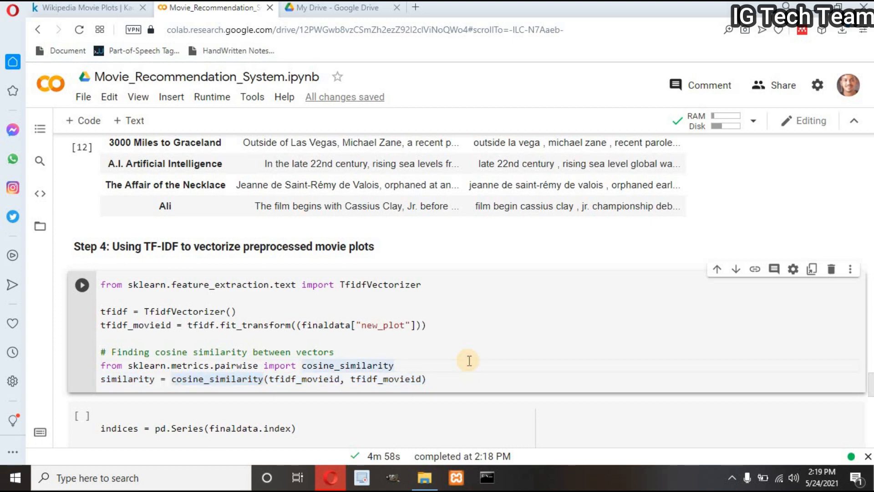
click(81, 284)
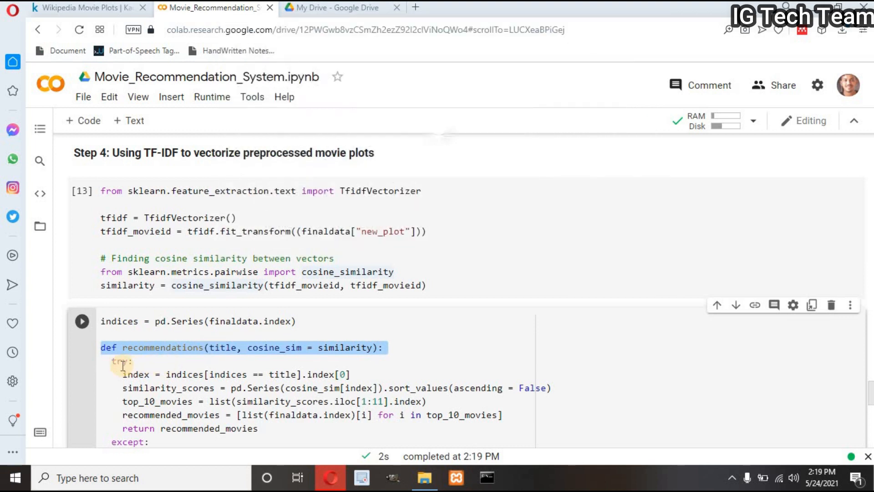
mouse_move(141, 368)
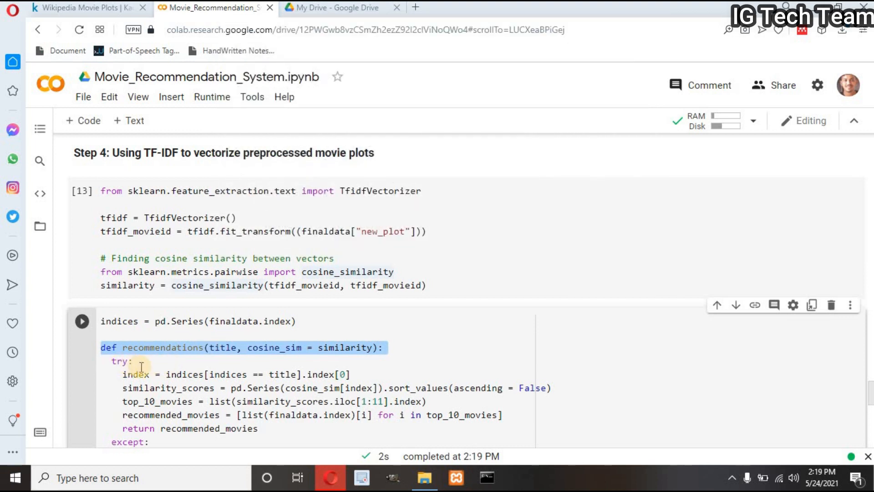
Run the recommendations() top-10 similar-movie function cell and scroll to Step 5.
click(164, 374)
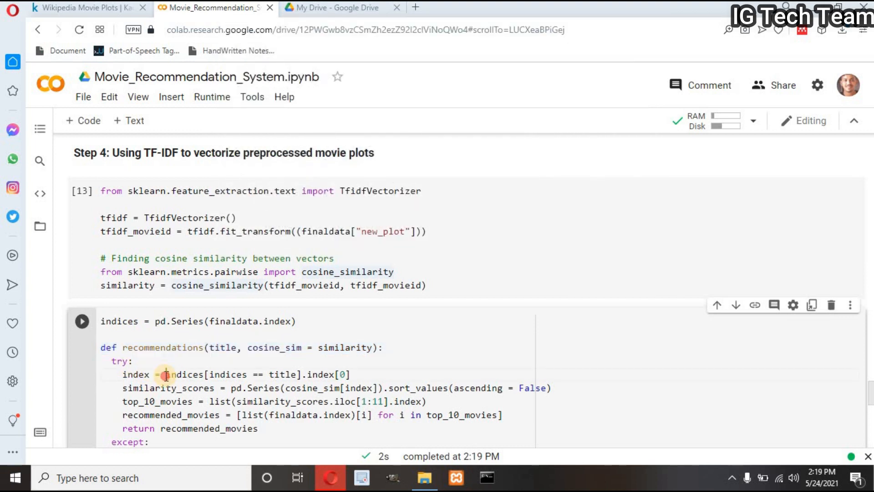
double_click(162, 374)
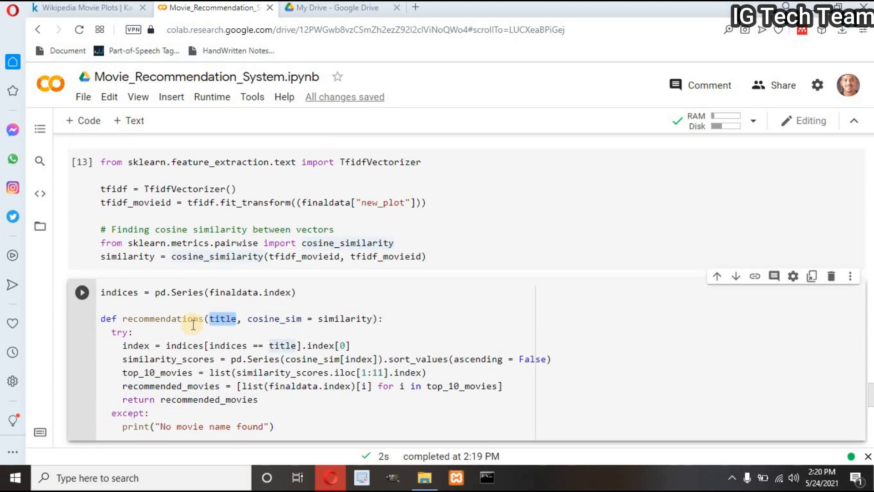
mouse_move(196, 349)
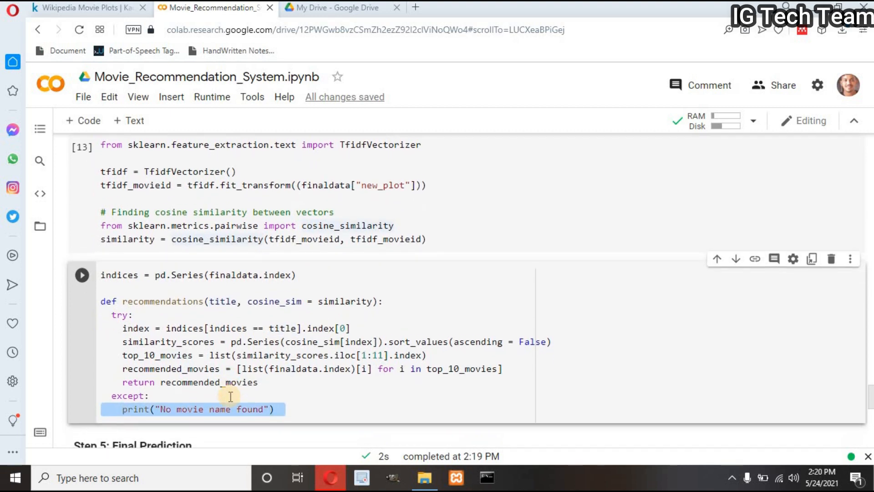
scroll(down, 3)
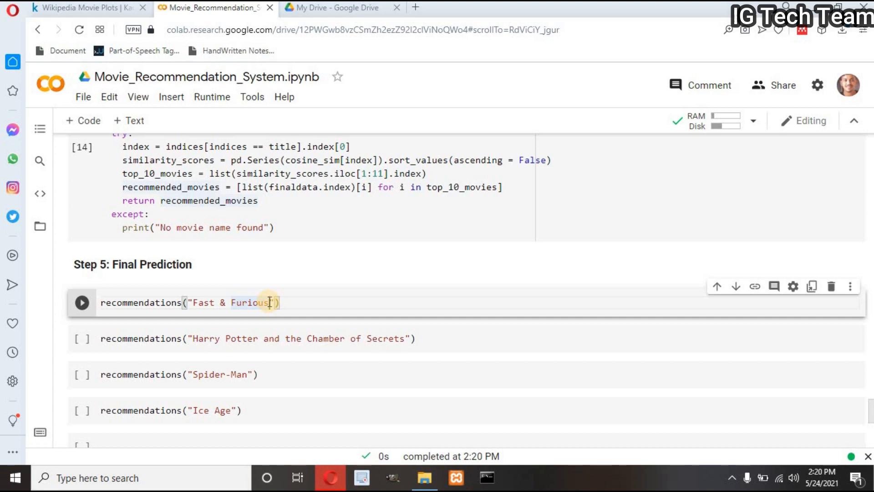
Query an altered title to get 'No movie name found', then restore "Fast & Furious" and rerun.
text(hello)
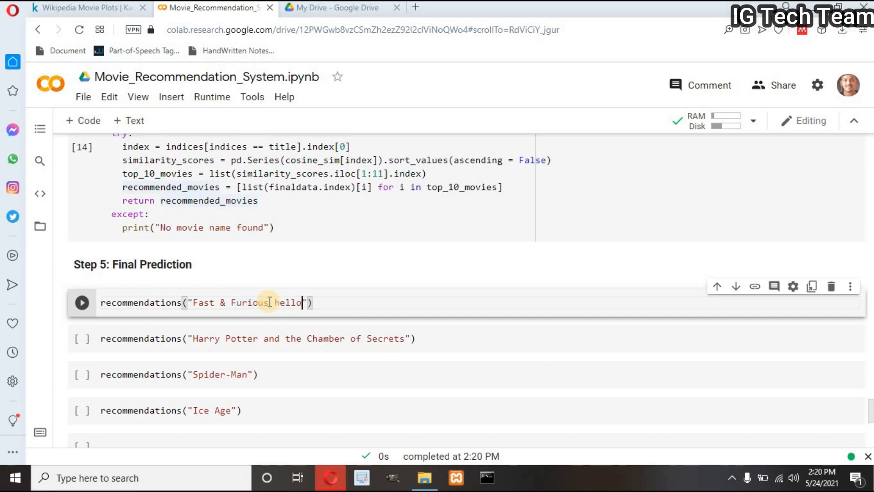
click(82, 302)
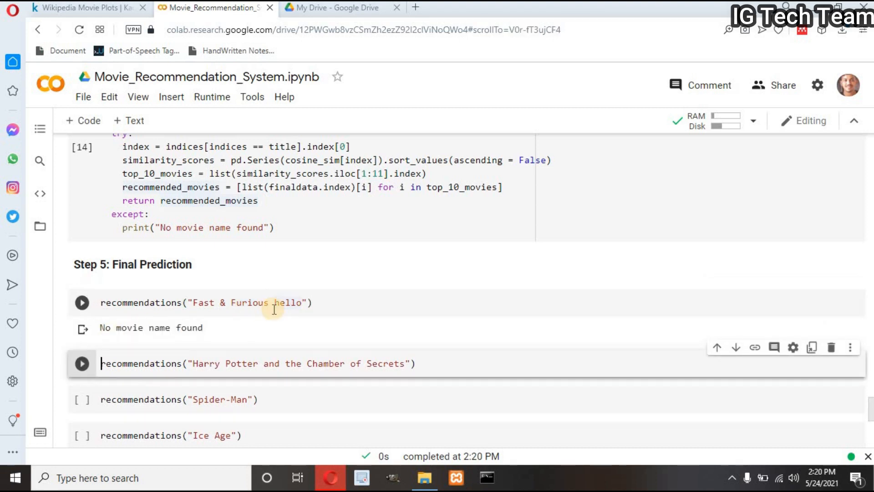
click(304, 303)
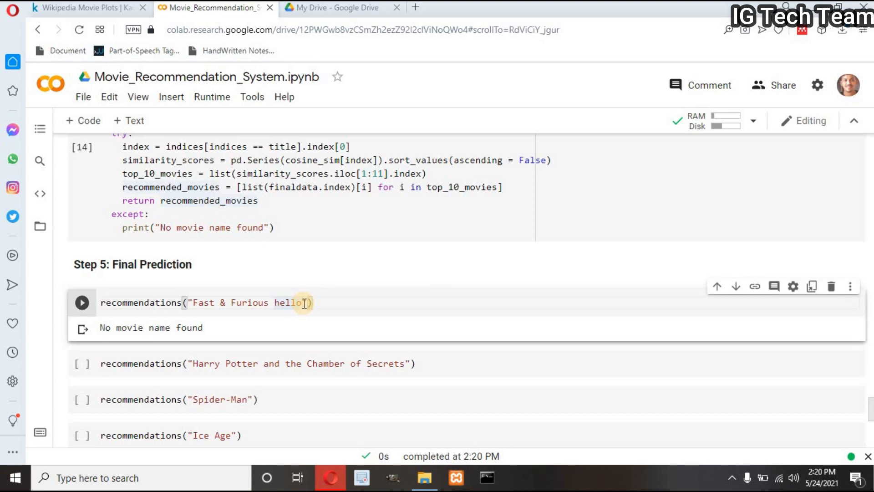
key(BackSpace)
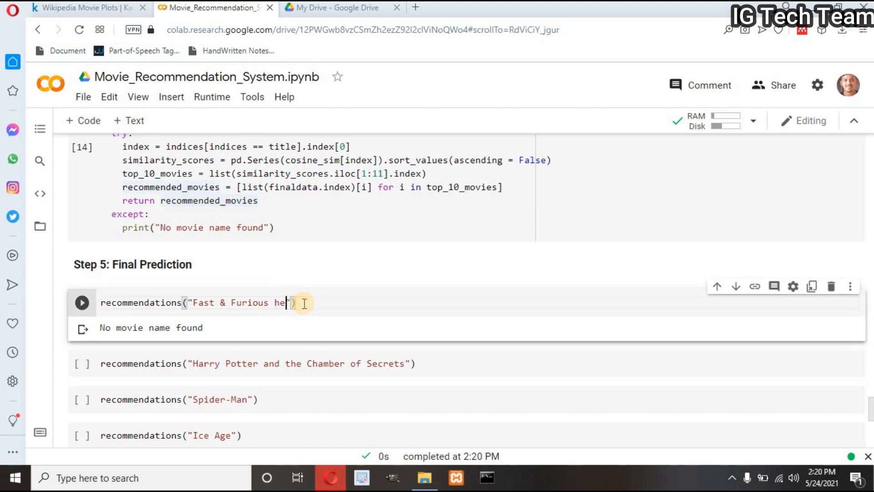
key(Backspace)
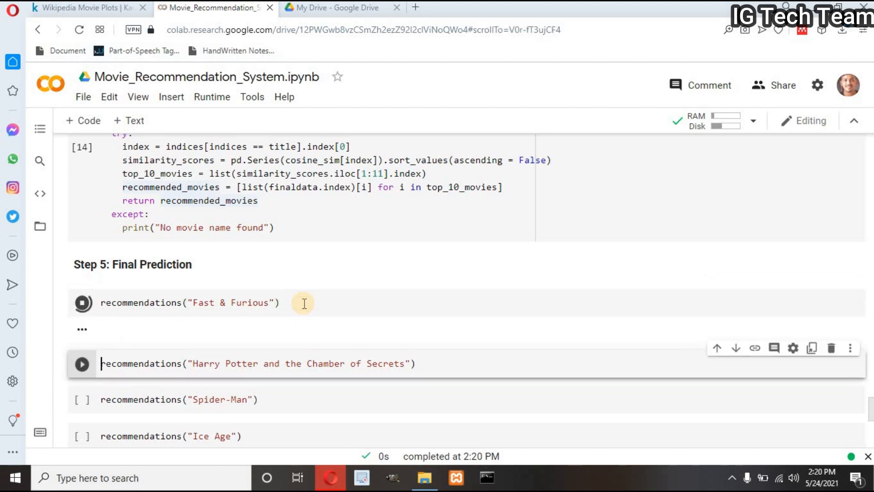
Review the Fast & Furious results and run the Harry Potter and the Chamber of Secrets query.
click(82, 303)
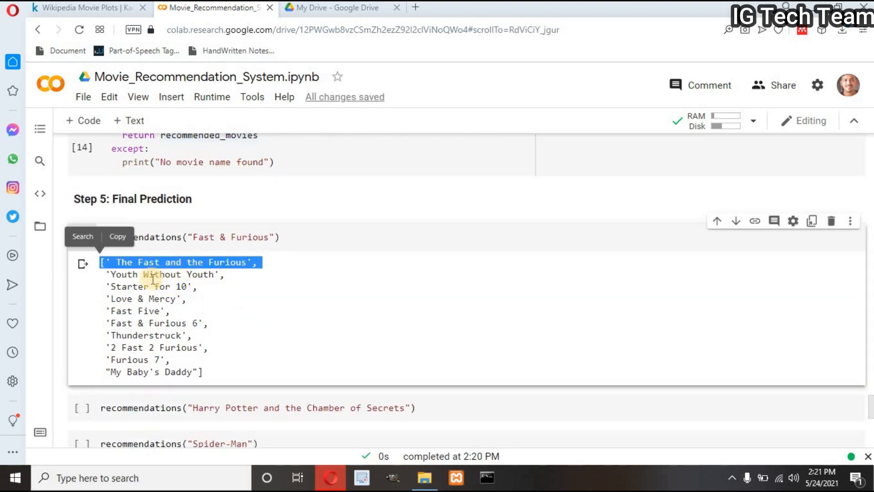
double_click(137, 310)
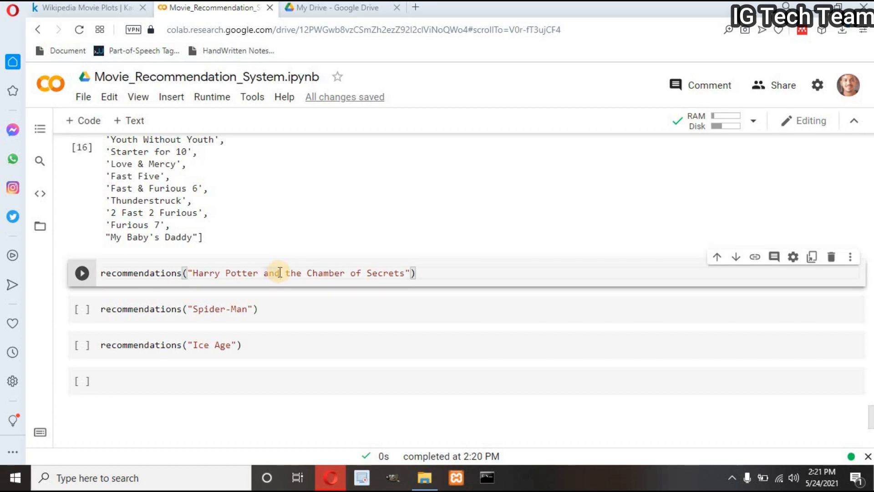
click(82, 273)
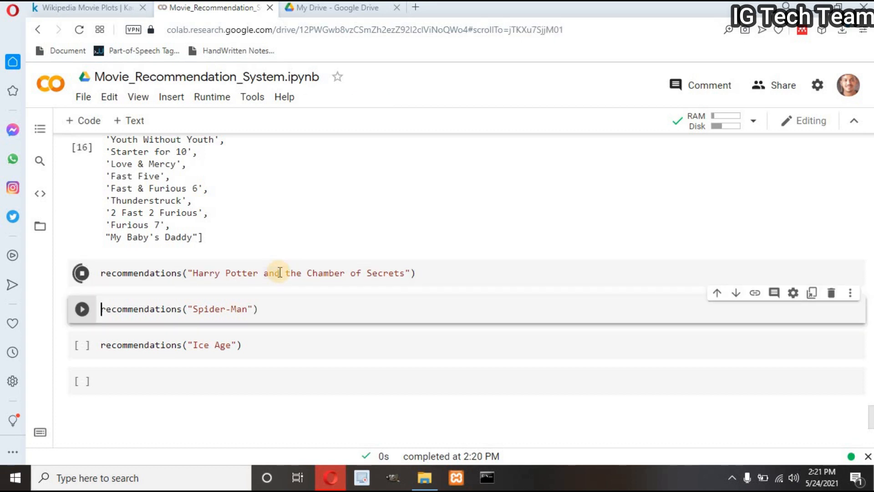
Run the Spider-Man and Ice Age queries, each listing ten similar films.
click(81, 273)
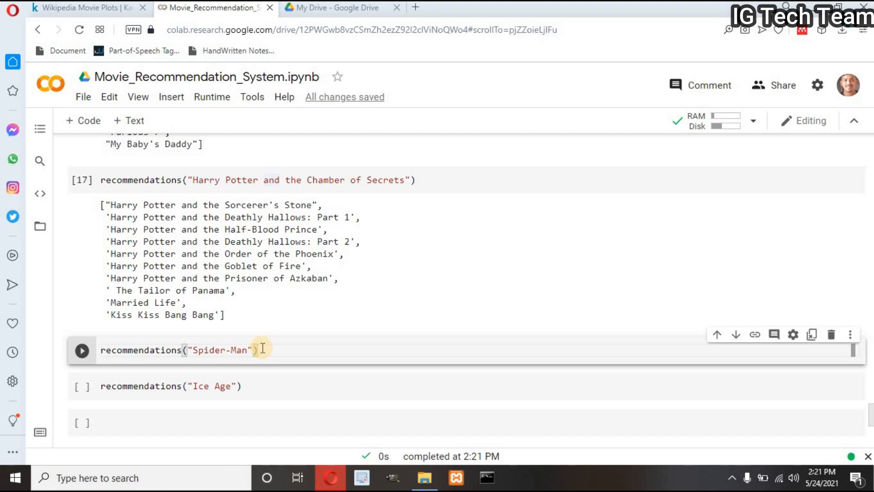
click(81, 350)
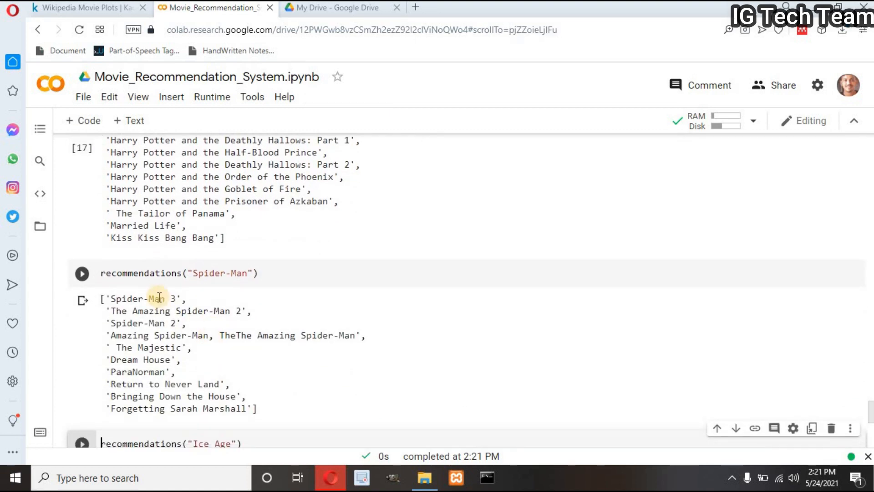
double_click(147, 323)
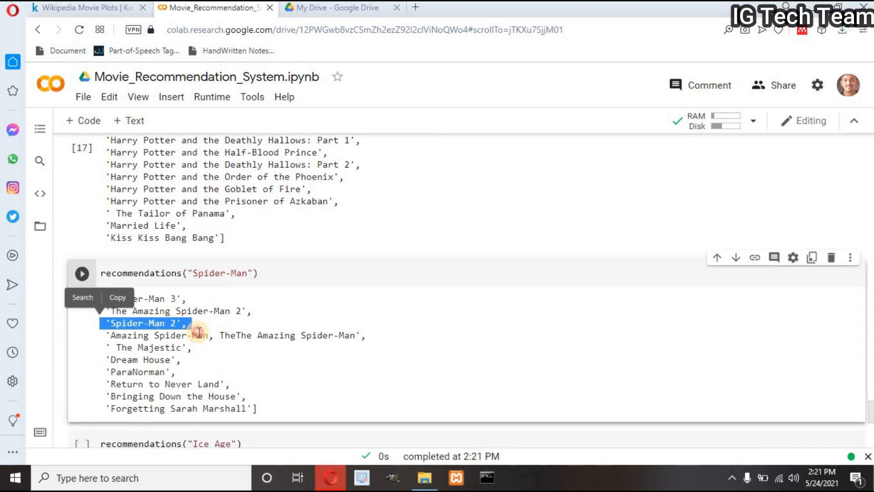
click(186, 347)
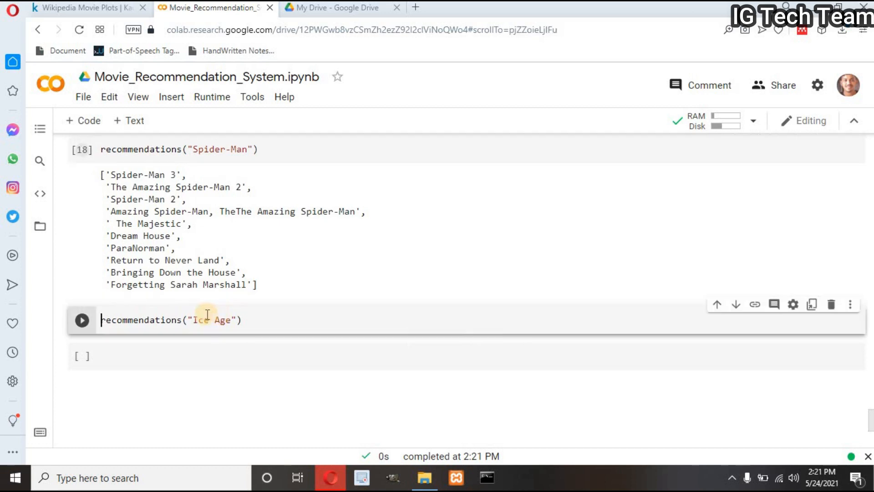
click(82, 319)
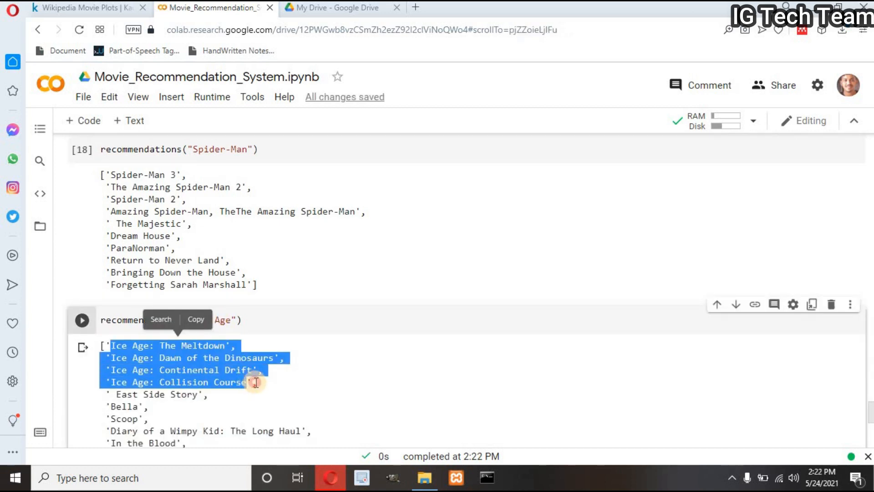
scroll(down, 3)
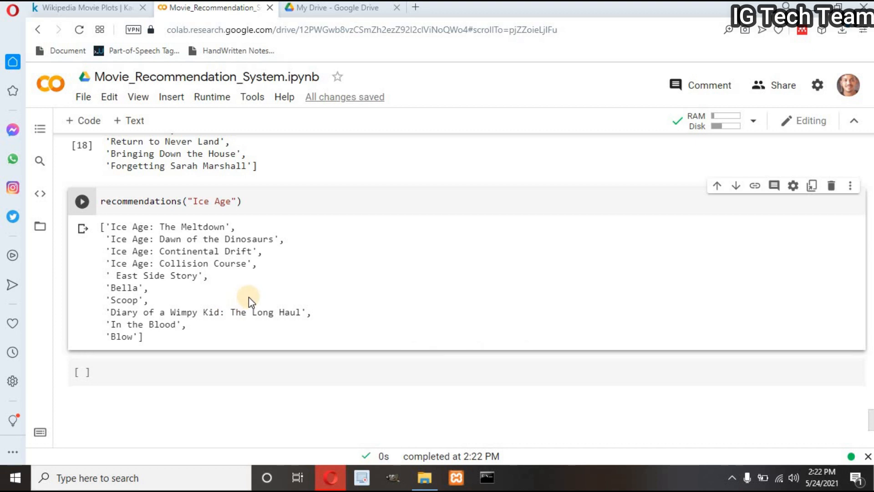
mouse_move(338, 259)
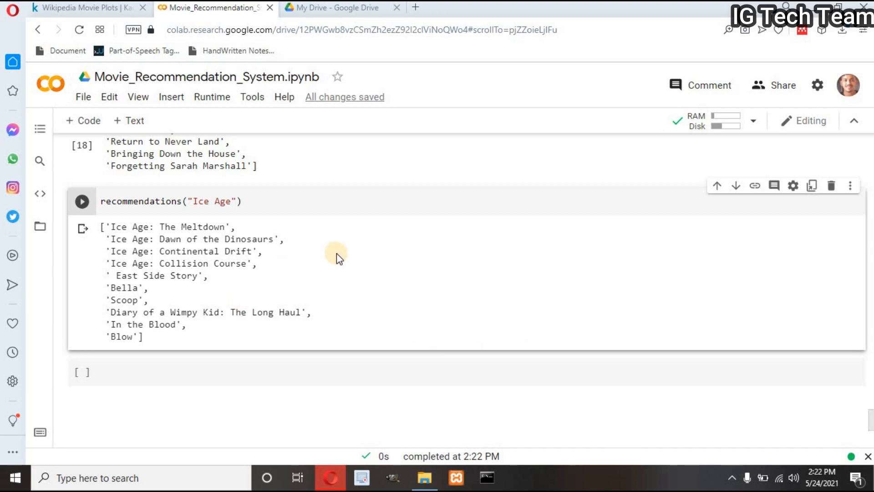
scroll(up, 3)
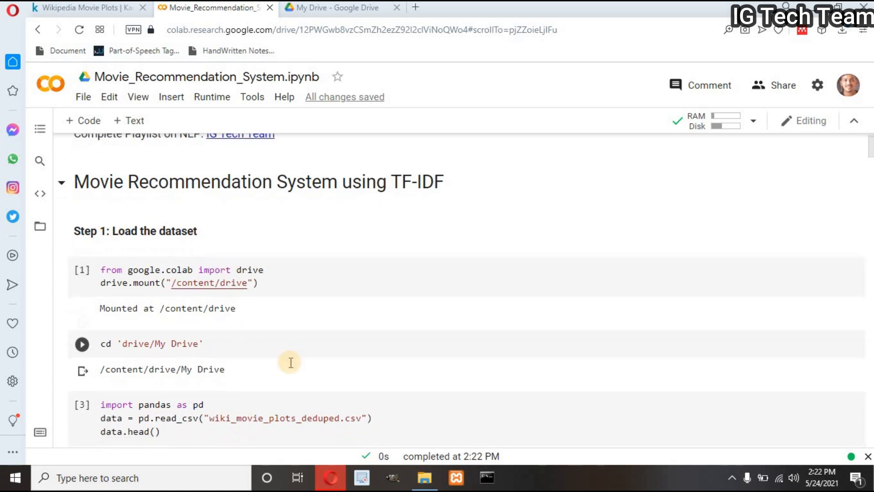
scroll(down, 3)
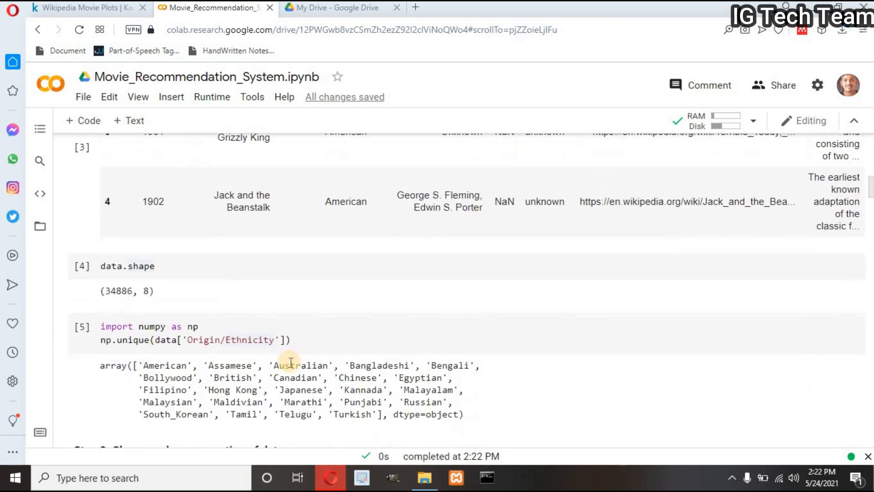
scroll(down, 3)
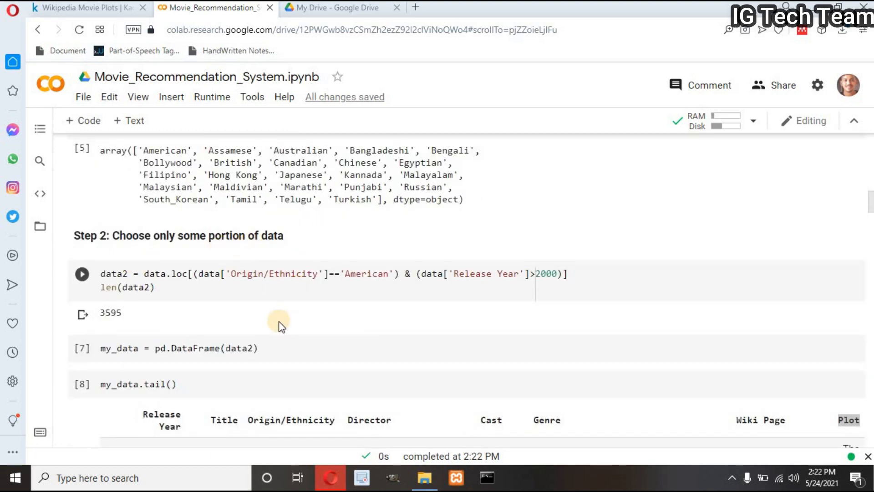
scroll(down, 3)
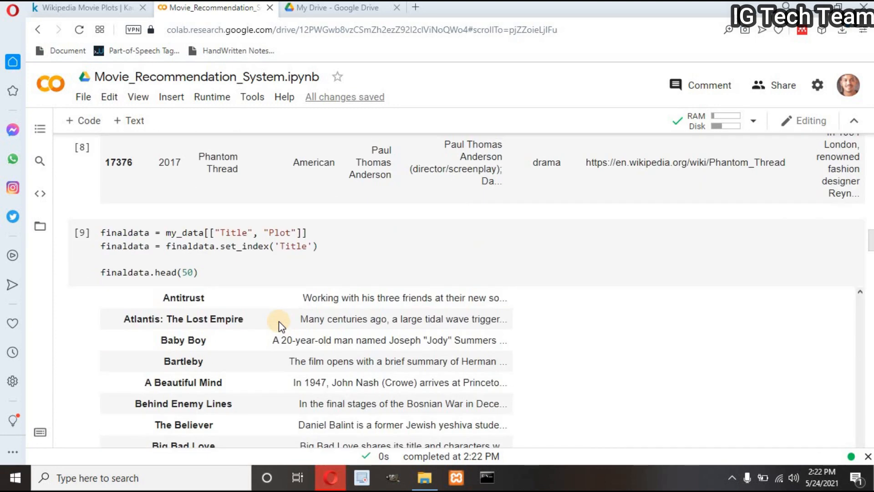
scroll(down, 3)
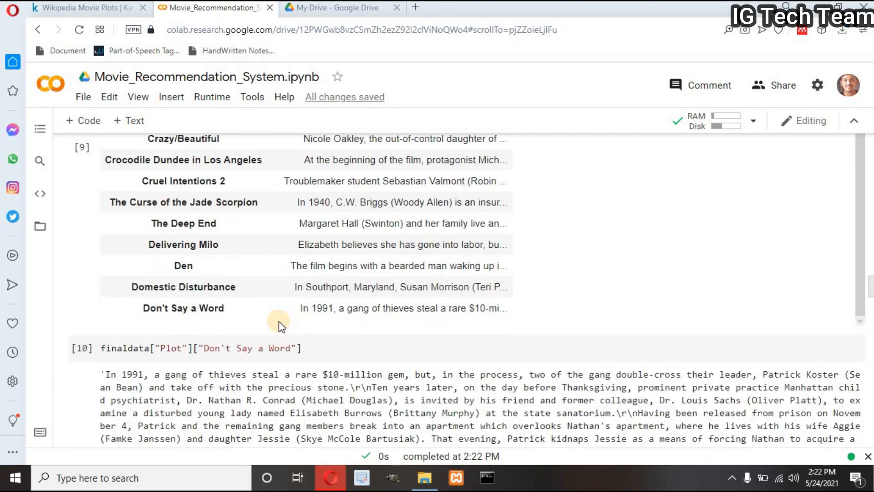
scroll(down, 3)
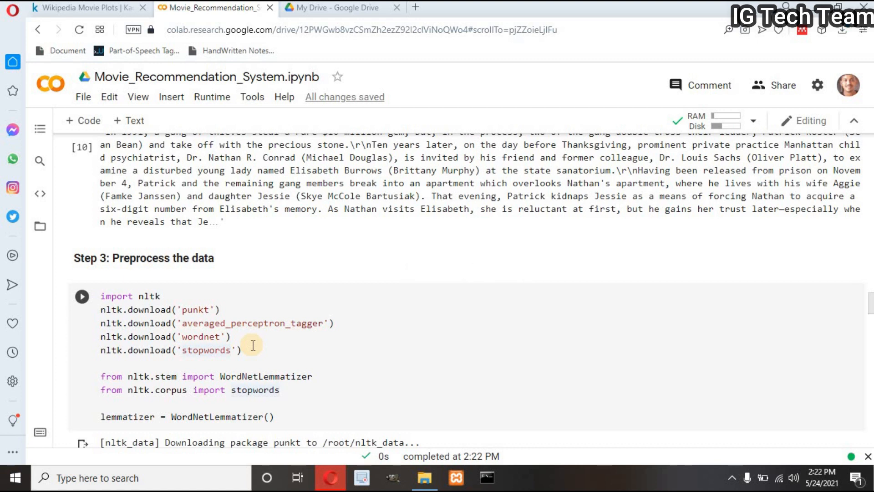
scroll(down, 3)
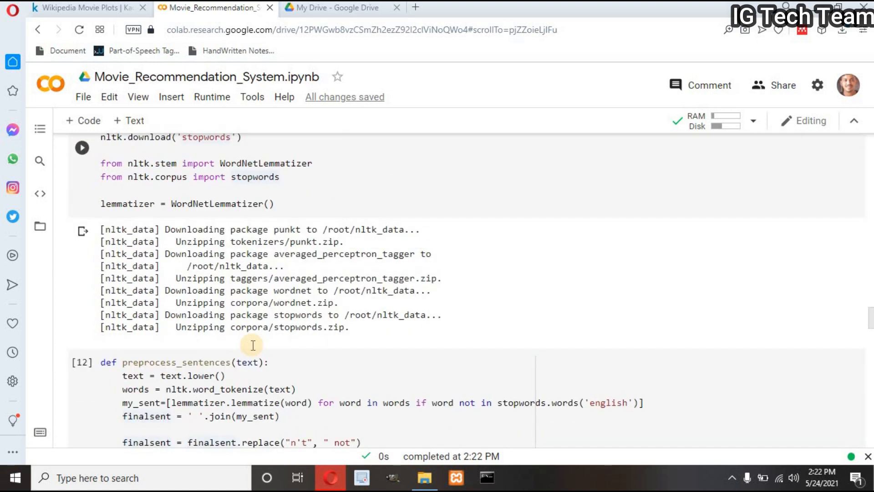
scroll(down, 3)
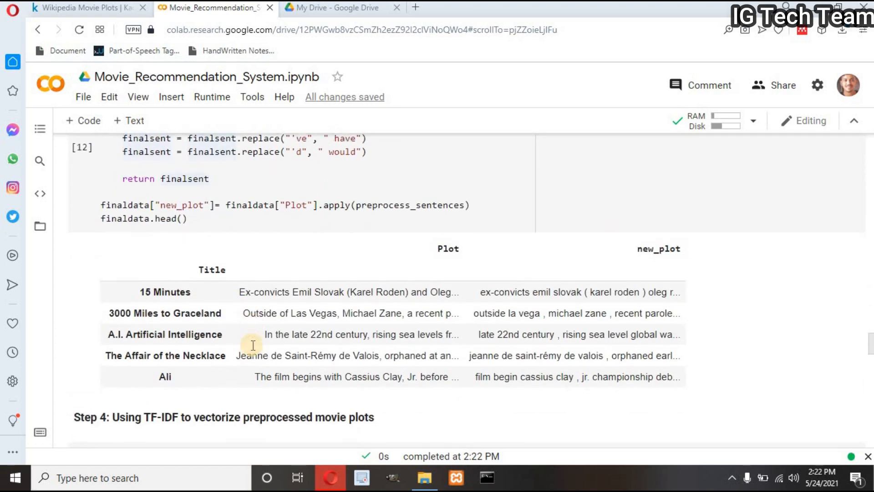
scroll(down, 3)
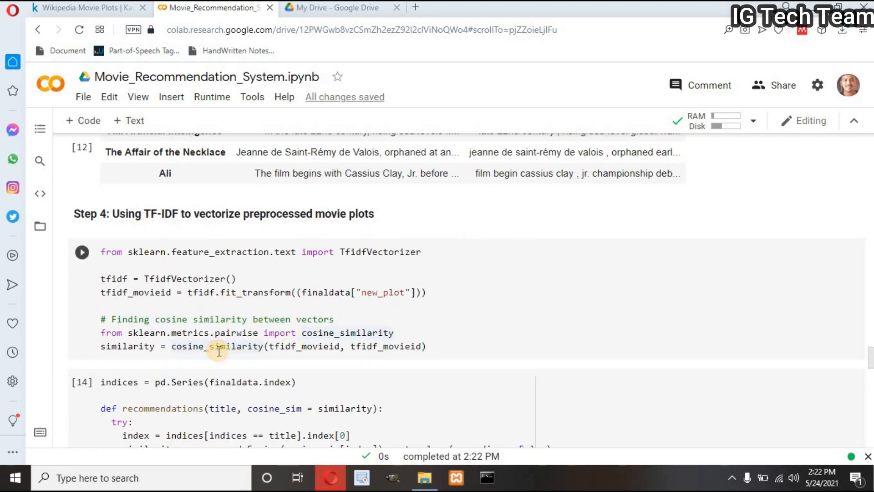
scroll(down, 3)
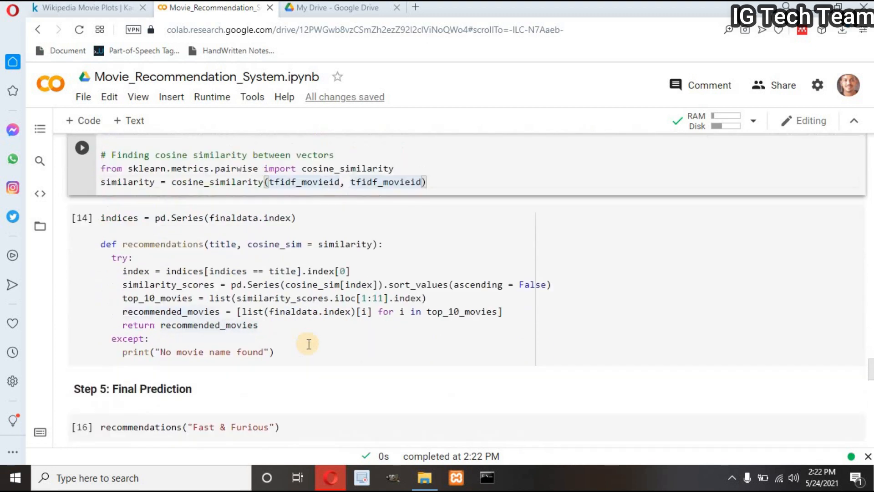
scroll(down, 3)
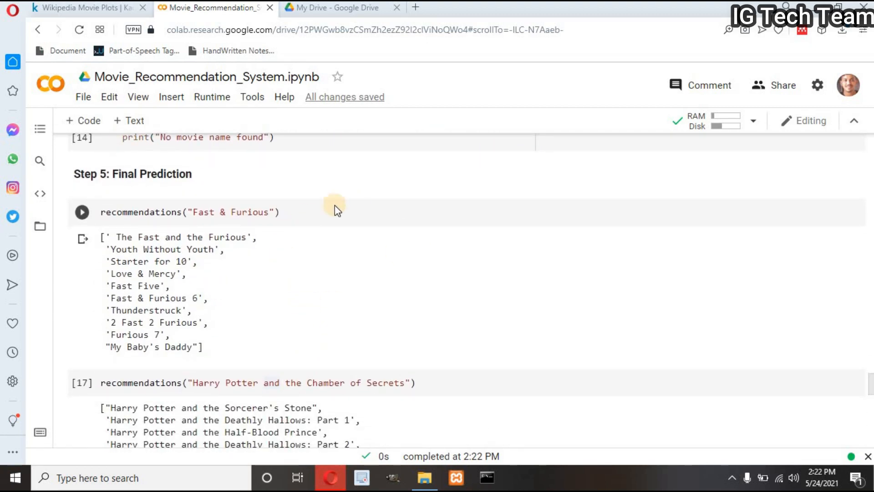
scroll(down, 3)
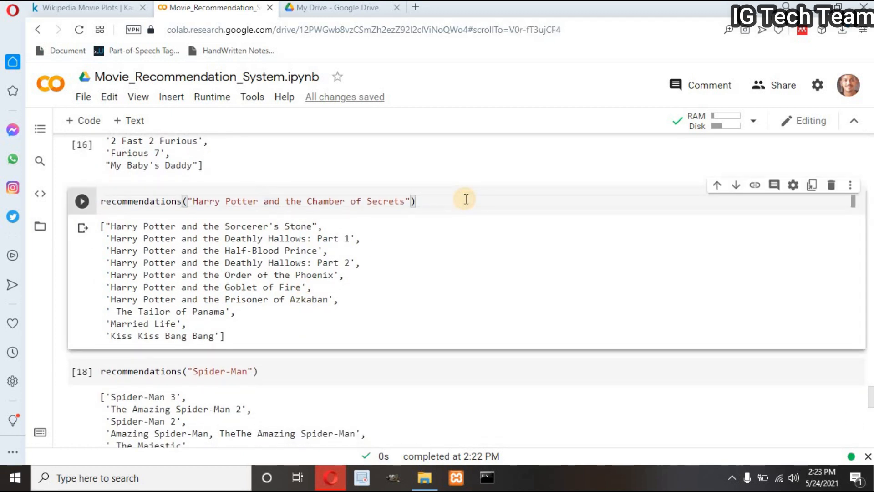
mouse_move(398, 299)
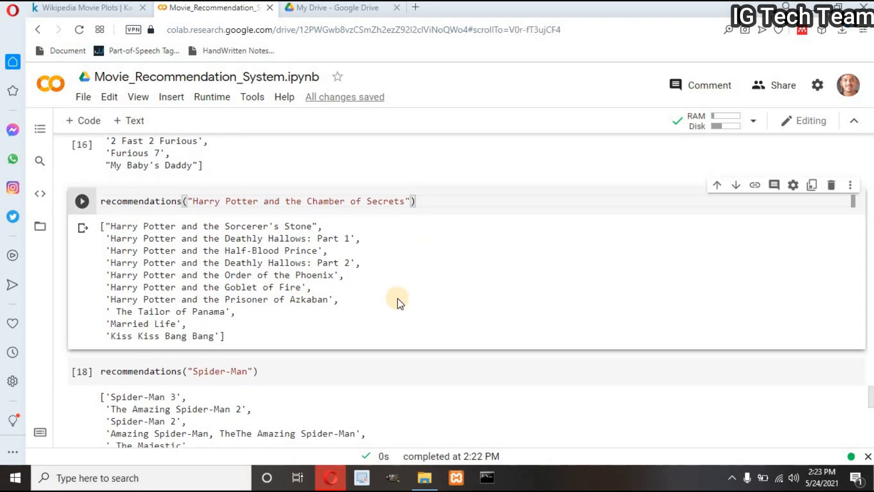
scroll(down, 3)
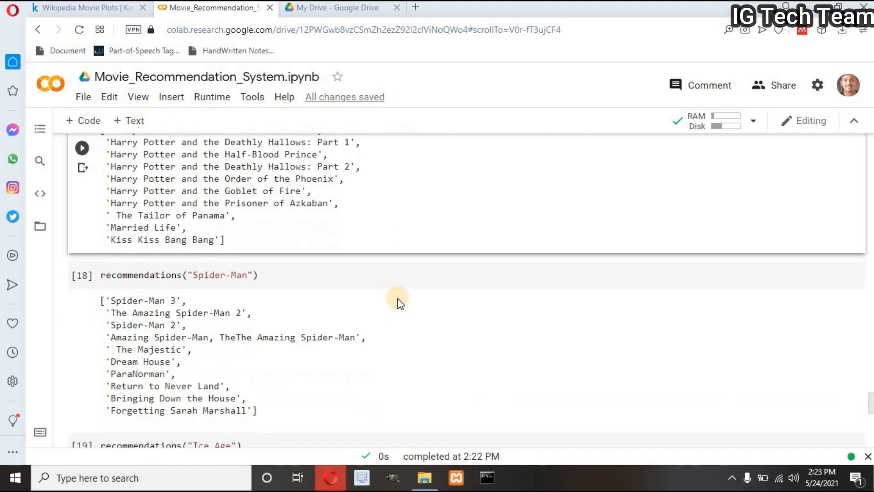
scroll(down, 3)
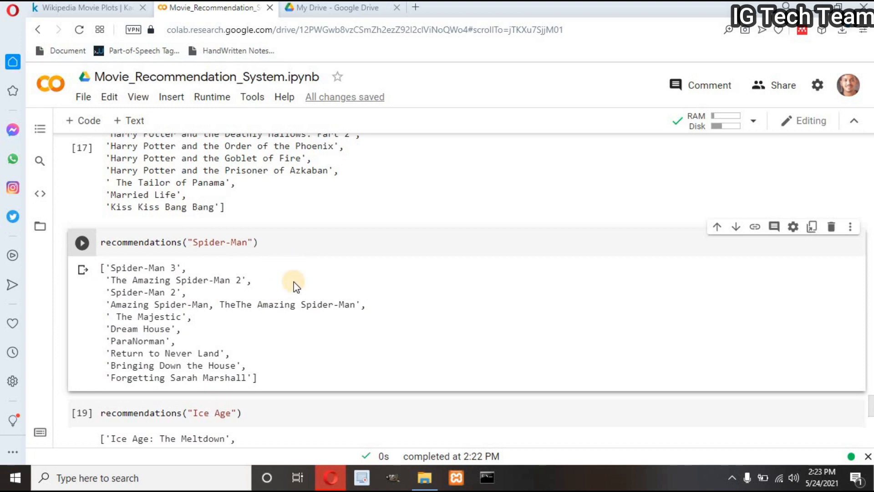
mouse_move(295, 347)
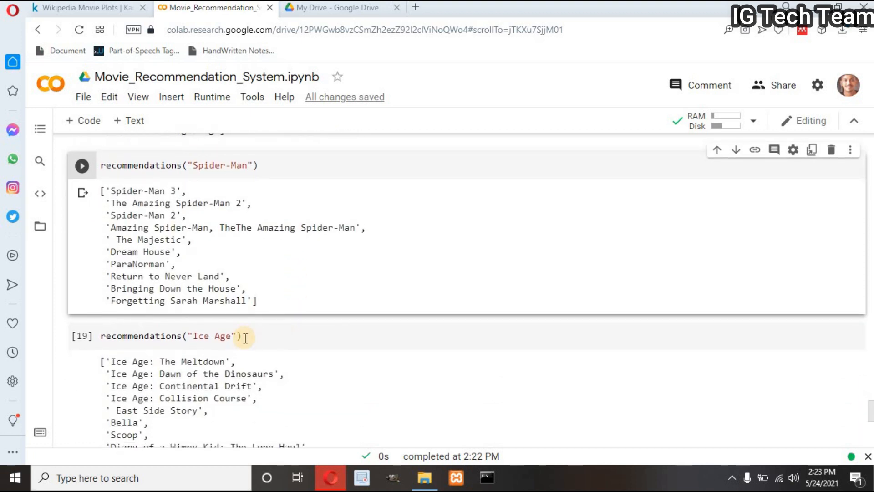
scroll(down, 3)
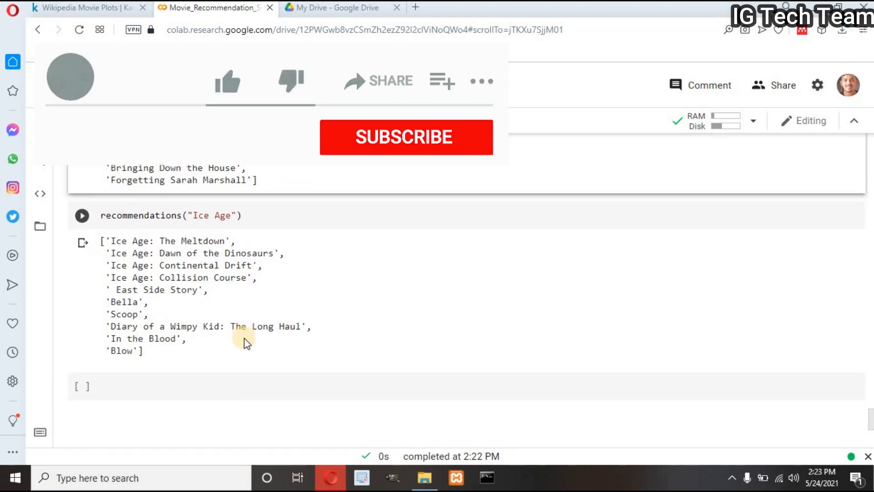
click(226, 81)
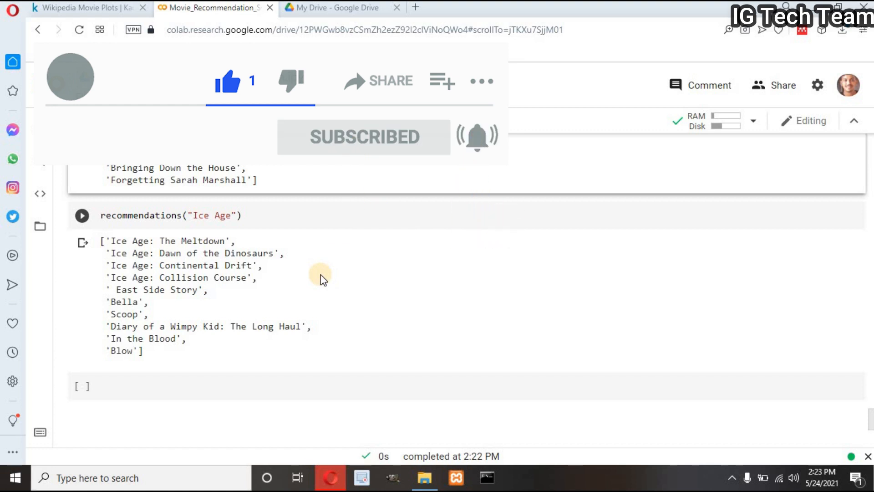
scroll(up, 3)
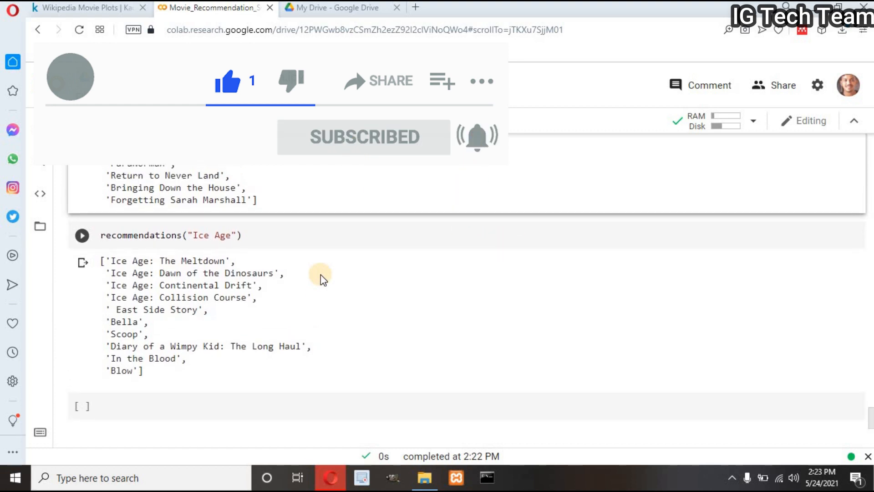
mouse_move(372, 287)
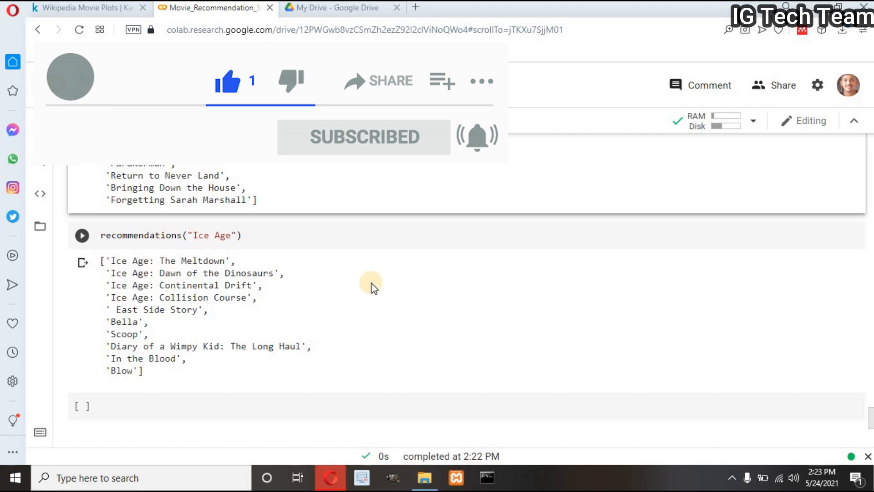